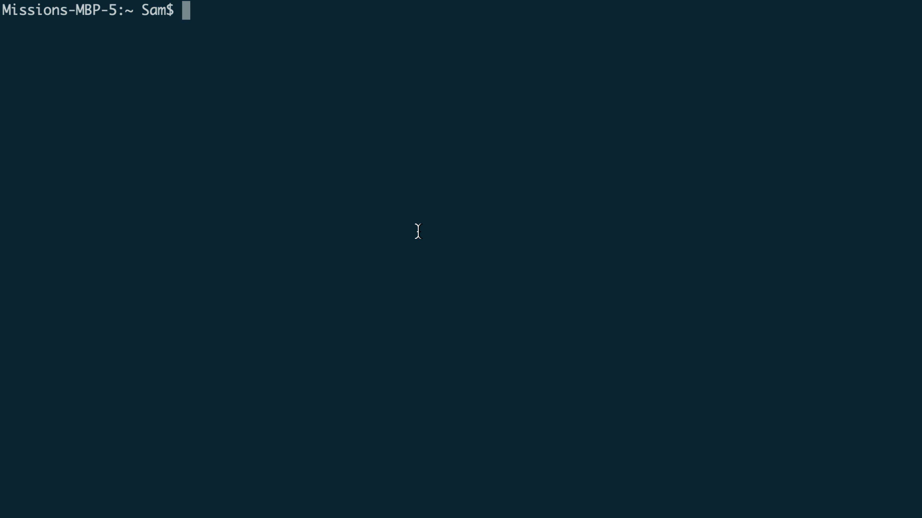
- Enter 'serverless create --template aws-nodejs --path myServerlessProject' at the prompt without running it
{"action": "type", "text": "serverless"}
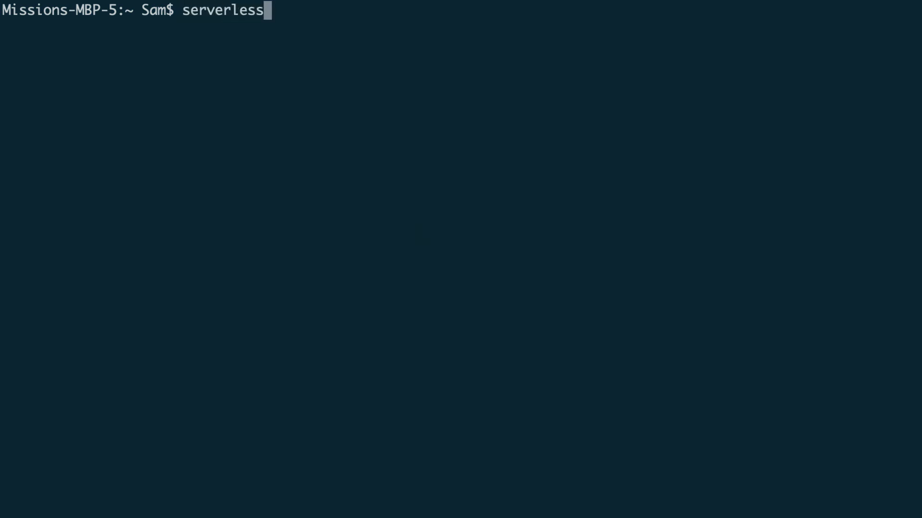
{"action": "type", "text": "create"}
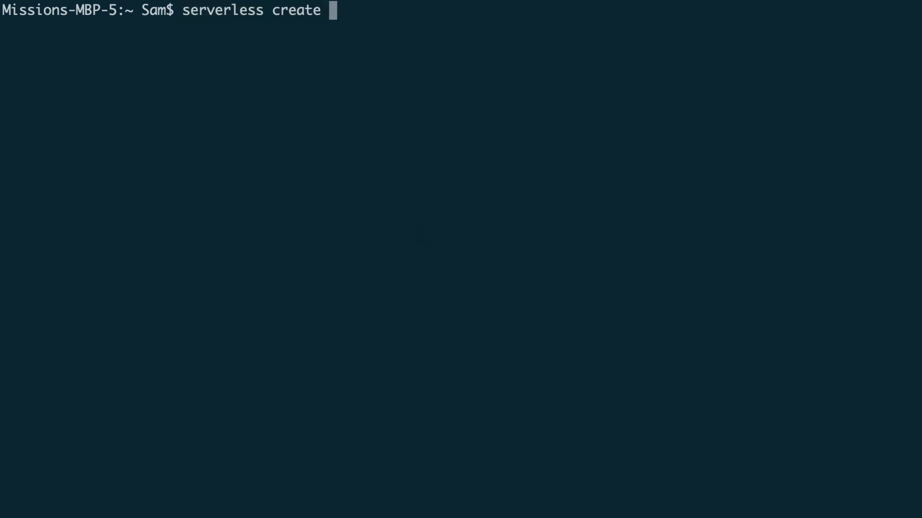
{"action": "type", "text": "--"}
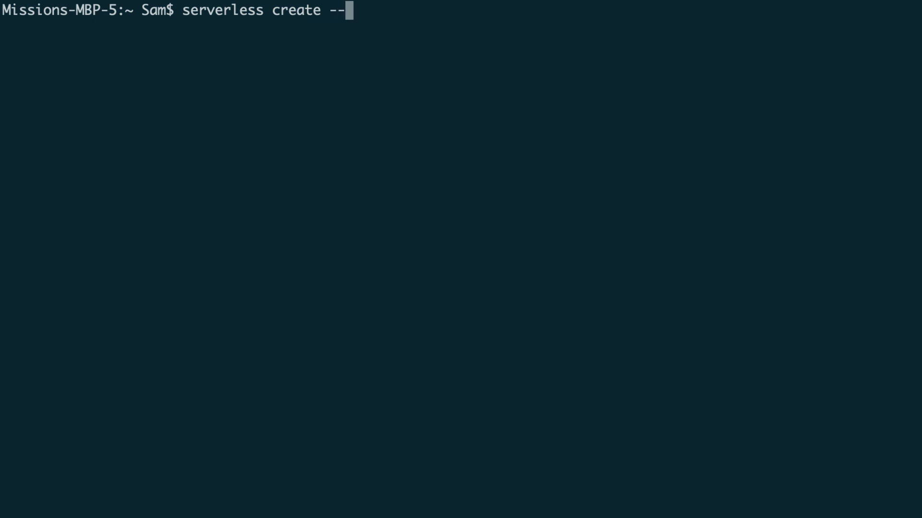
{"action": "type", "text": "template"}
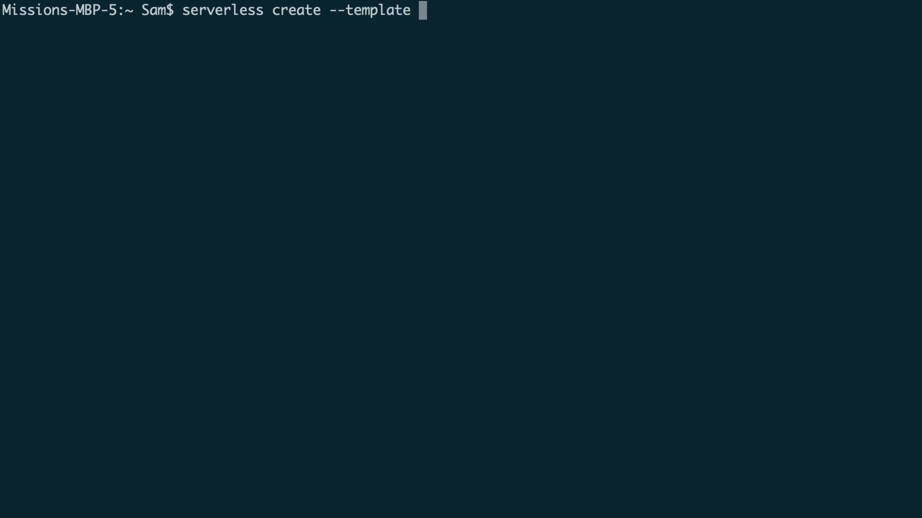
{"action": "type", "text": "aws-"}
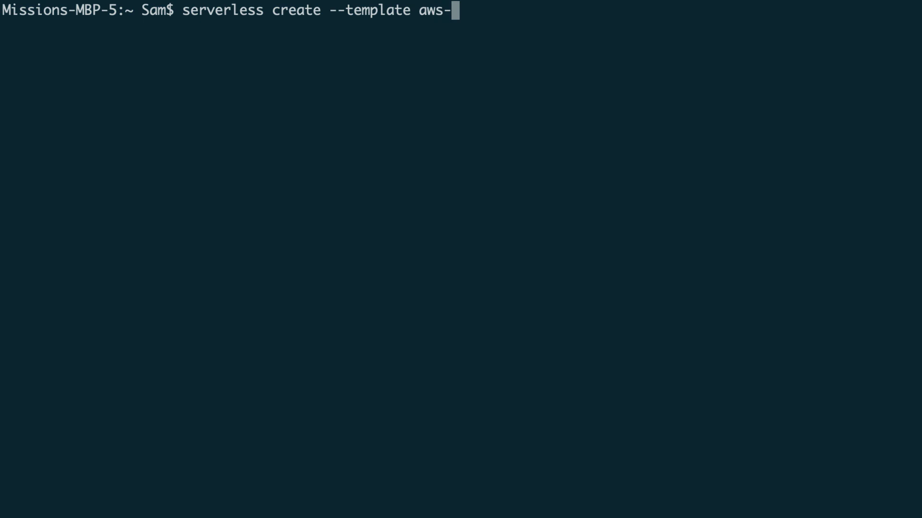
{"action": "type", "text": "nodejs"}
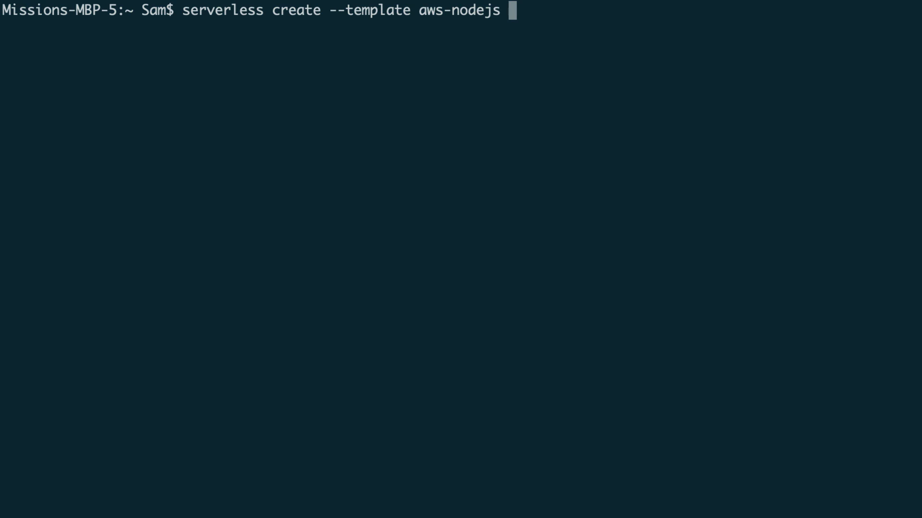
{"action": "type", "text": "--path"}
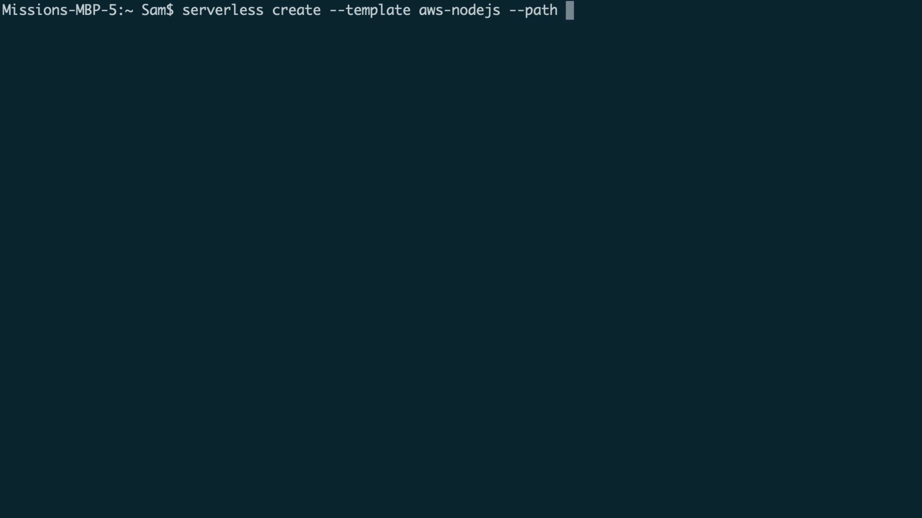
{"action": "type", "text": "myServe"}
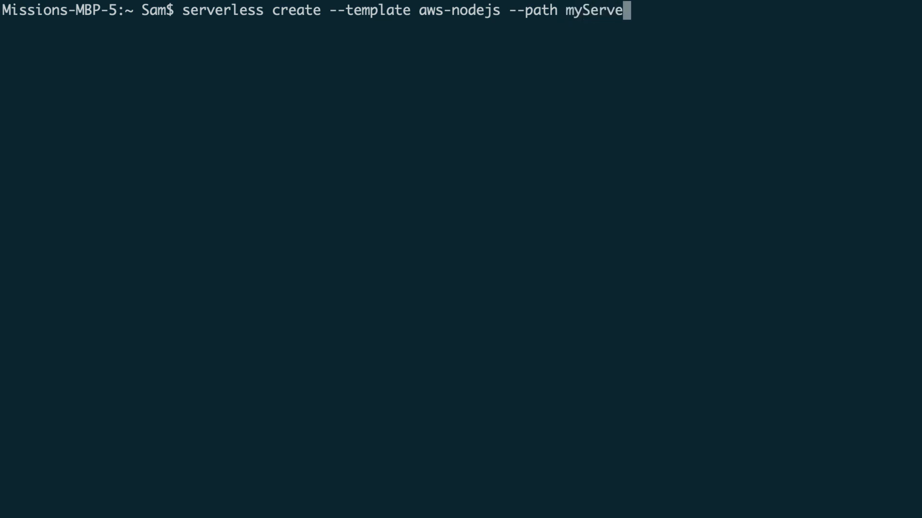
{"action": "type", "text": "less"}
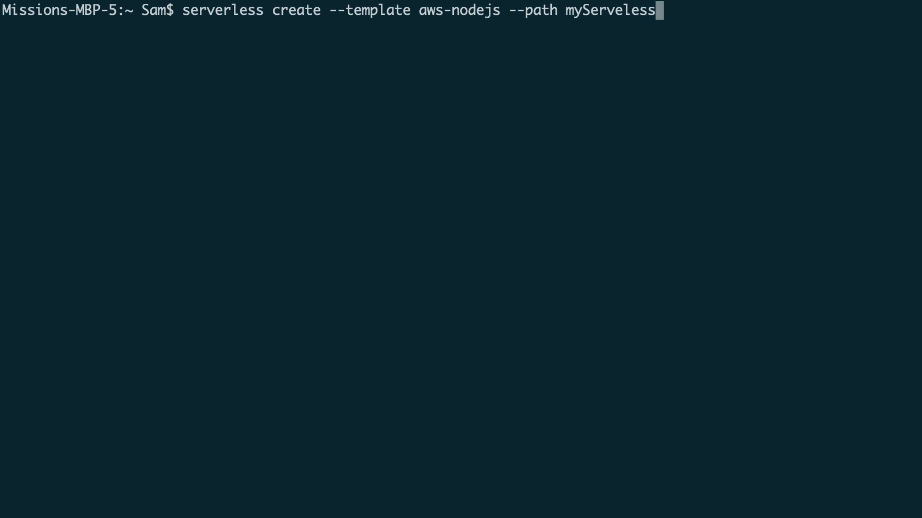
{"action": "type", "text": "s"}
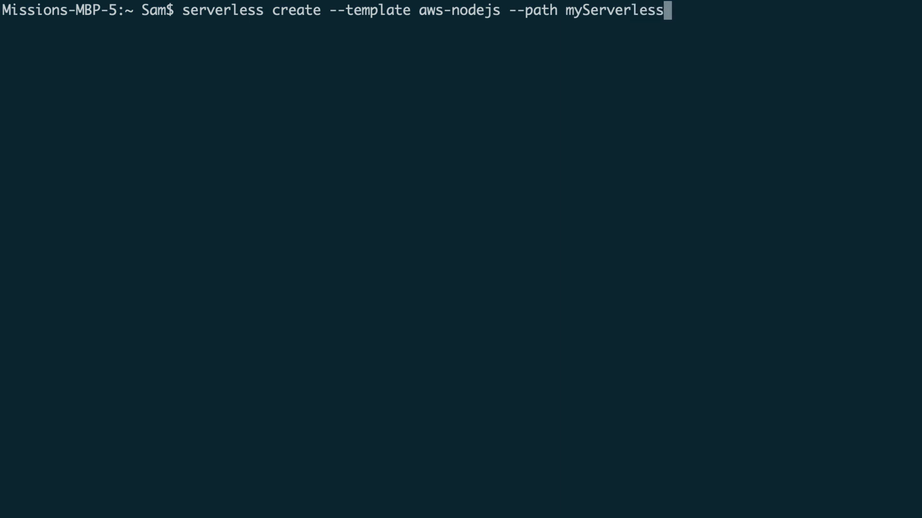
{"action": "type", "text": "Proh"}
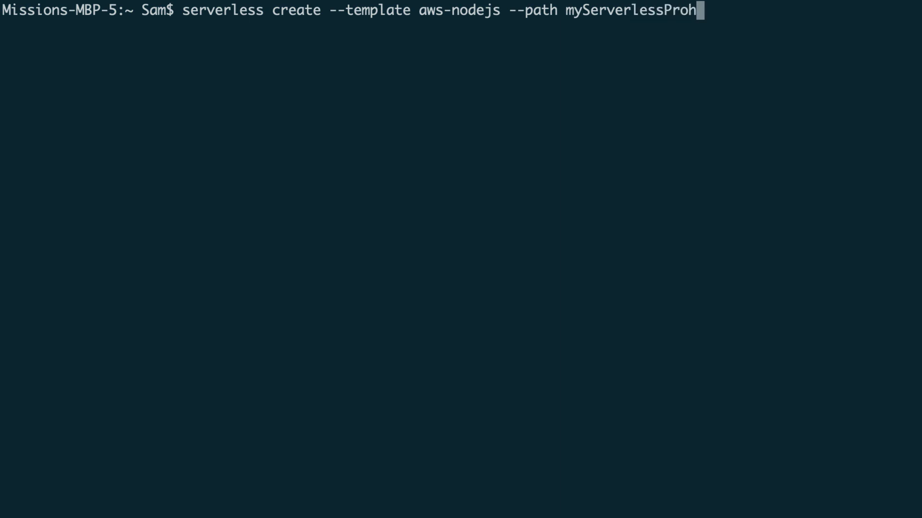
{"action": "type", "text": "ject"}
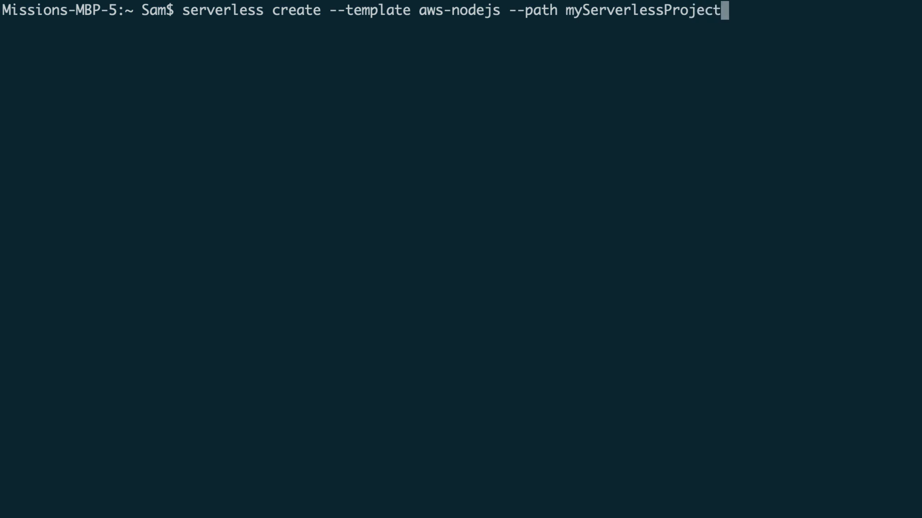
- Generate the aws-nodejs boilerplate and change into the myServerlessProject folder
{"action": "key", "text": "Return"}
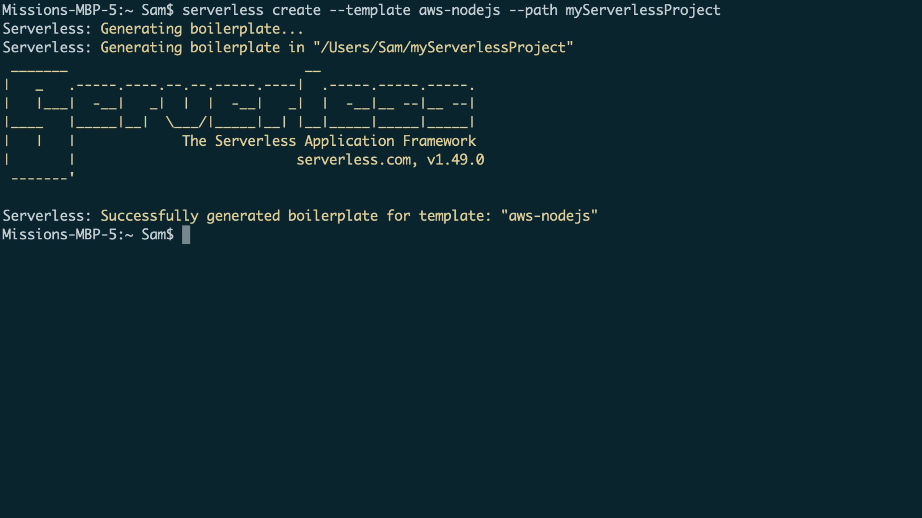
{"action": "type", "text": "cd"}
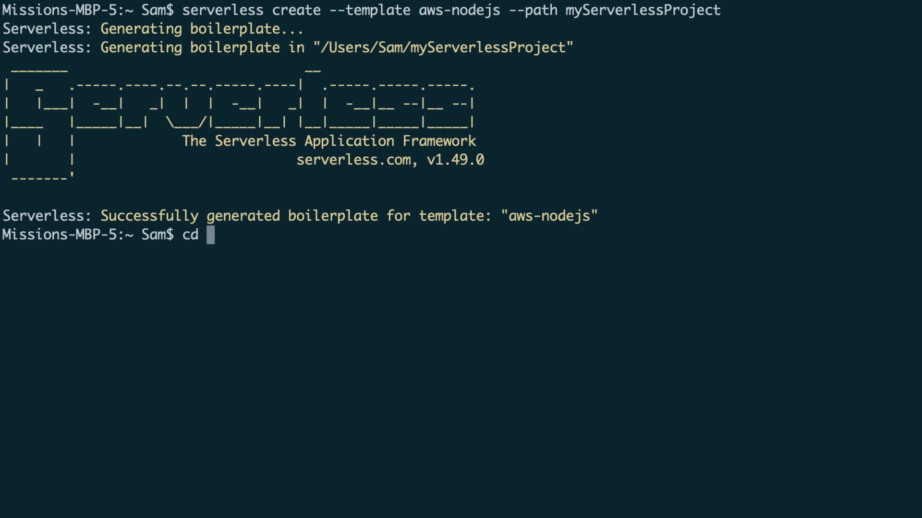
{"action": "type", "text": "my"}
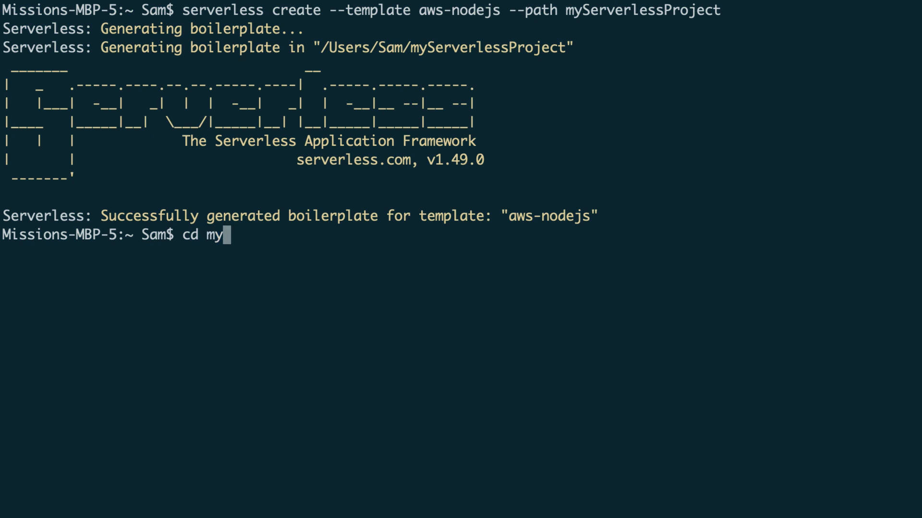
{"action": "key", "text": "Return"}
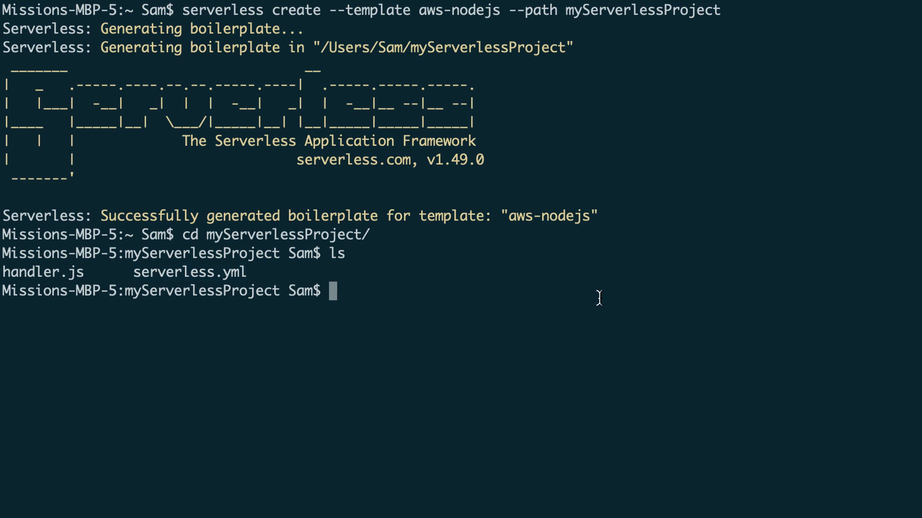
{"action": "mouse_move", "coordinate": [550, 285]}
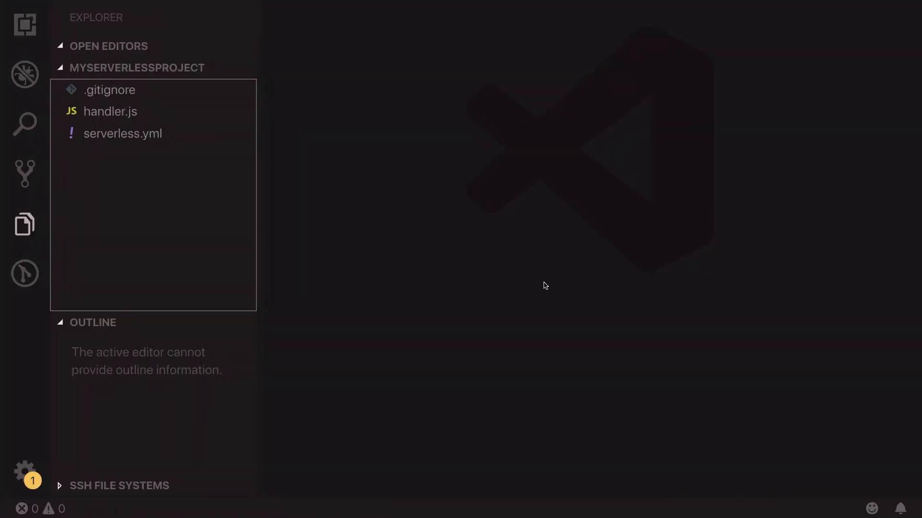
{"action": "mouse_move", "coordinate": [364, 120]}
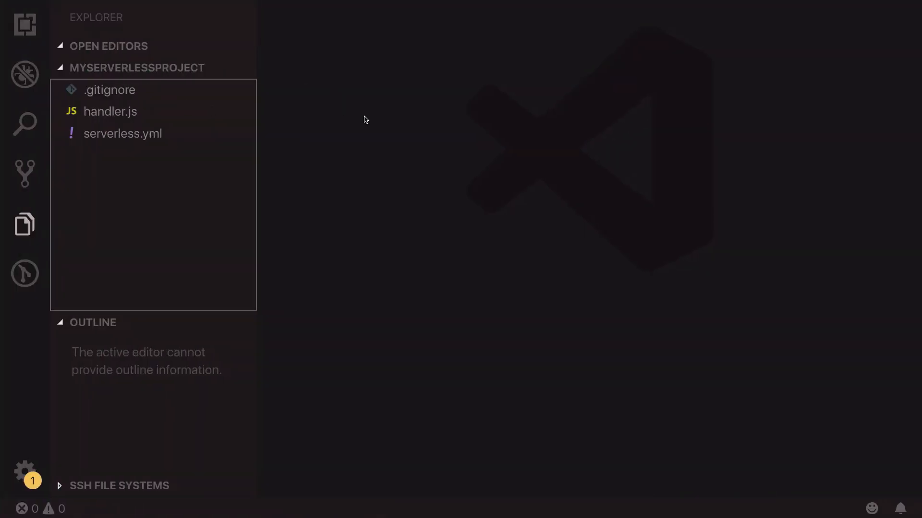
{"action": "mouse_move", "coordinate": [206, 167]}
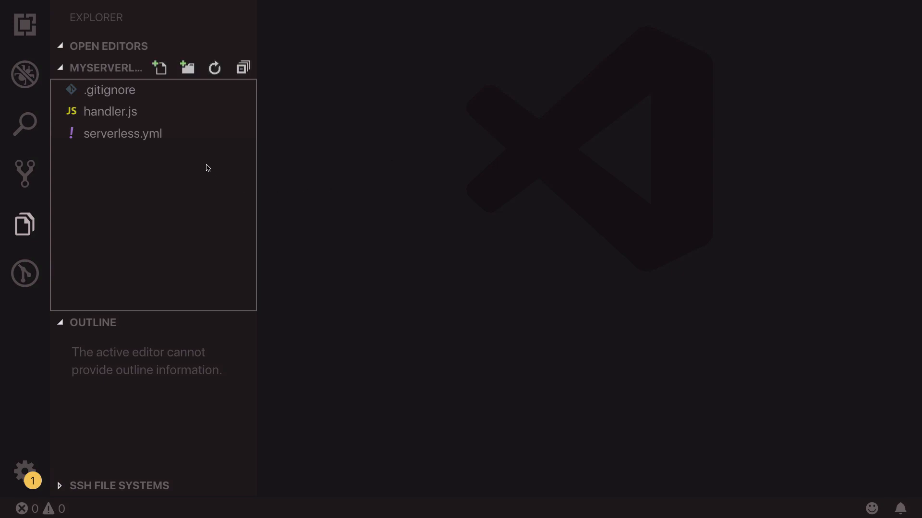
{"action": "mouse_move", "coordinate": [166, 138]}
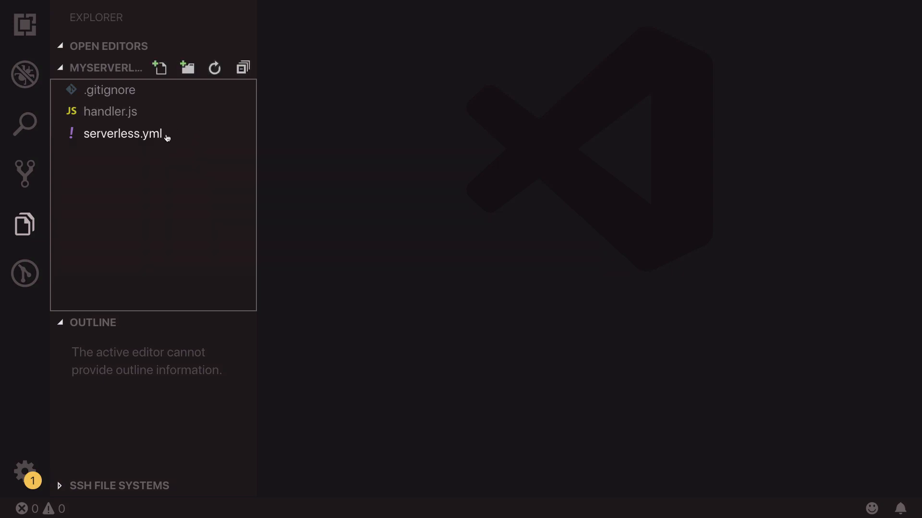
{"action": "mouse_move", "coordinate": [158, 136]}
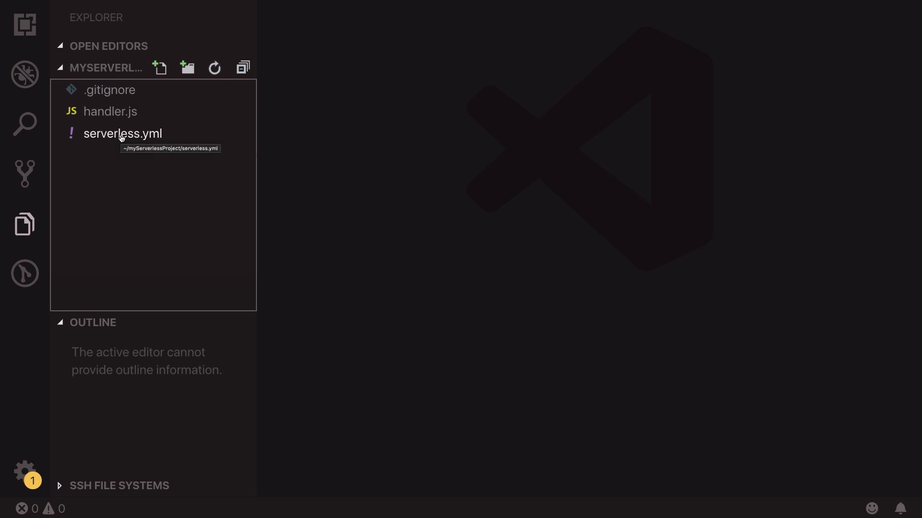
{"action": "left_click", "coordinate": [122, 133]}
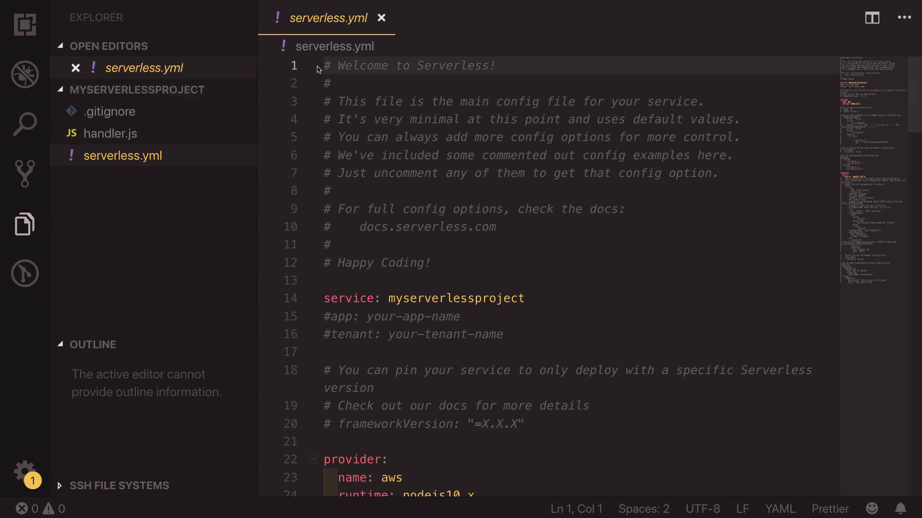
{"action": "mouse_move", "coordinate": [629, 234]}
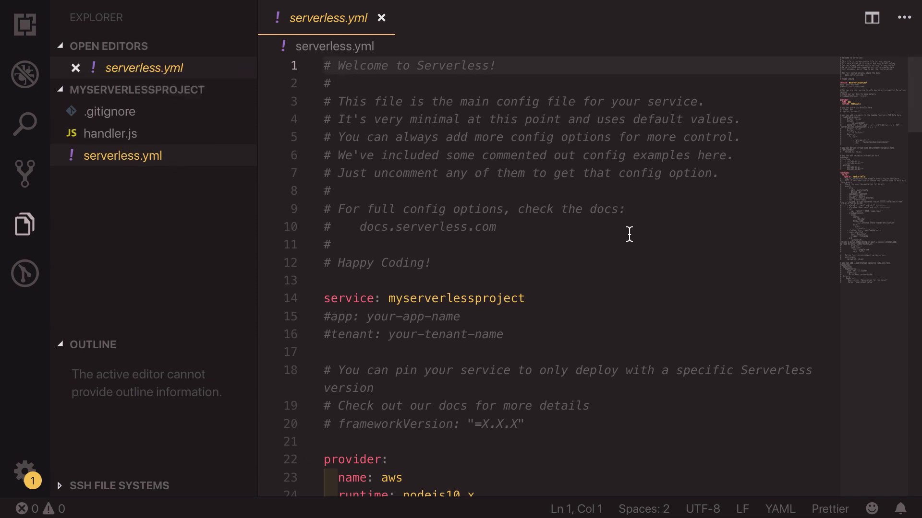
{"action": "scroll", "scroll_direction": "down", "scroll_amount": 3}
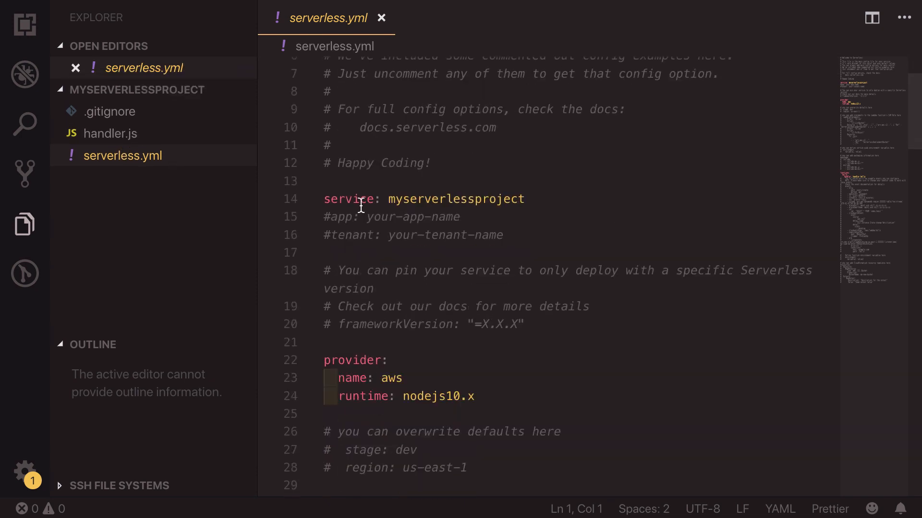
{"action": "mouse_move", "coordinate": [595, 230]}
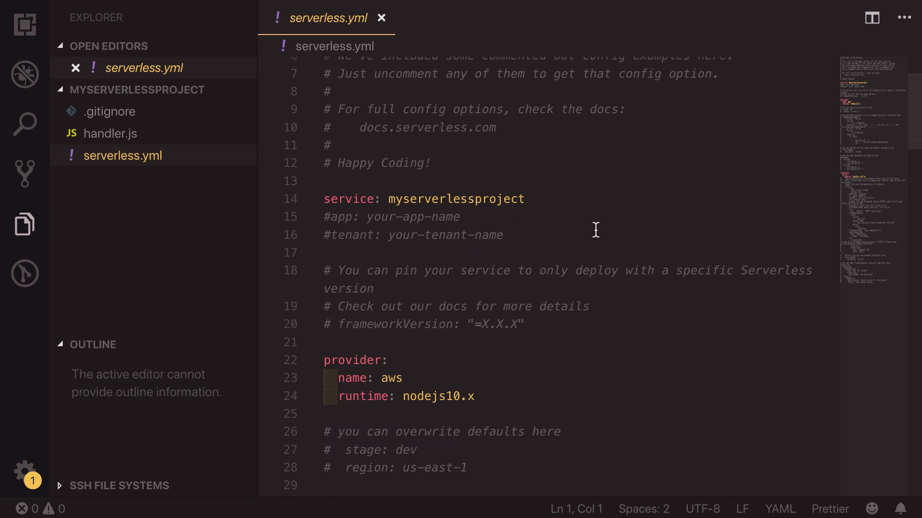
{"action": "scroll", "scroll_direction": "down", "scroll_amount": 3}
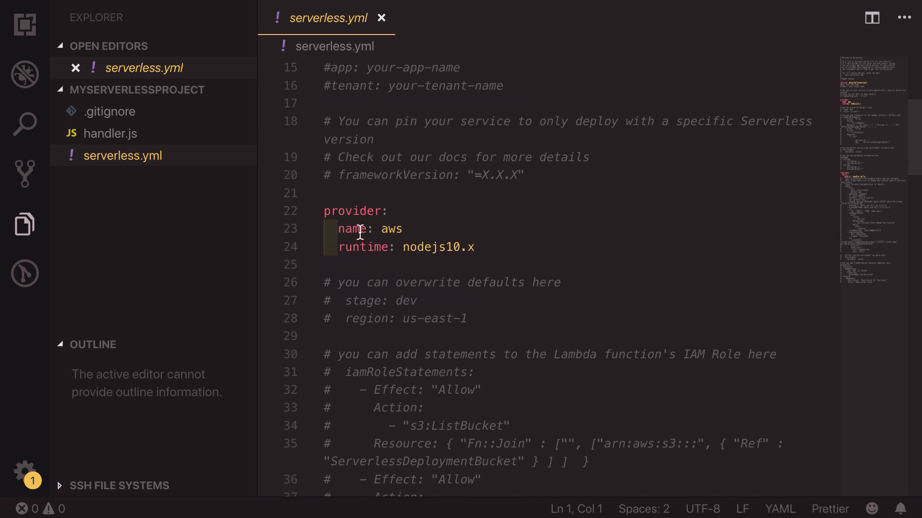
{"action": "mouse_move", "coordinate": [395, 236]}
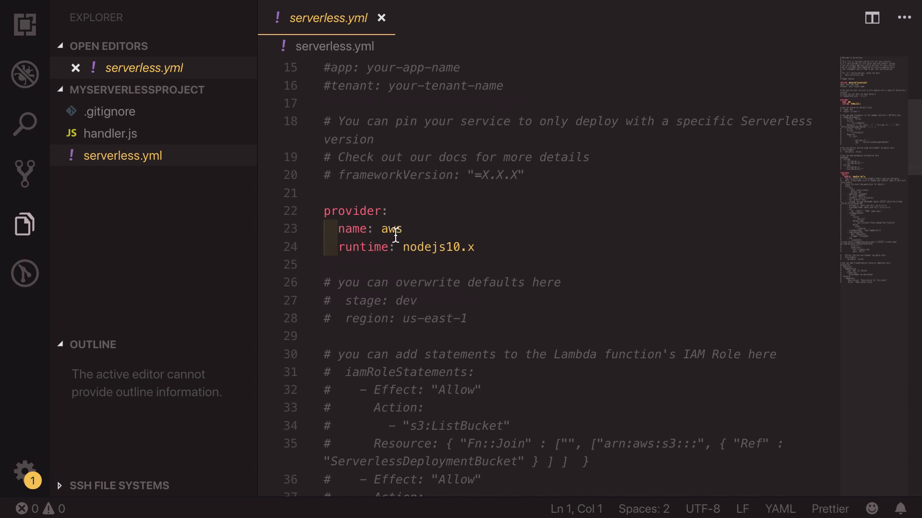
{"action": "mouse_move", "coordinate": [452, 248]}
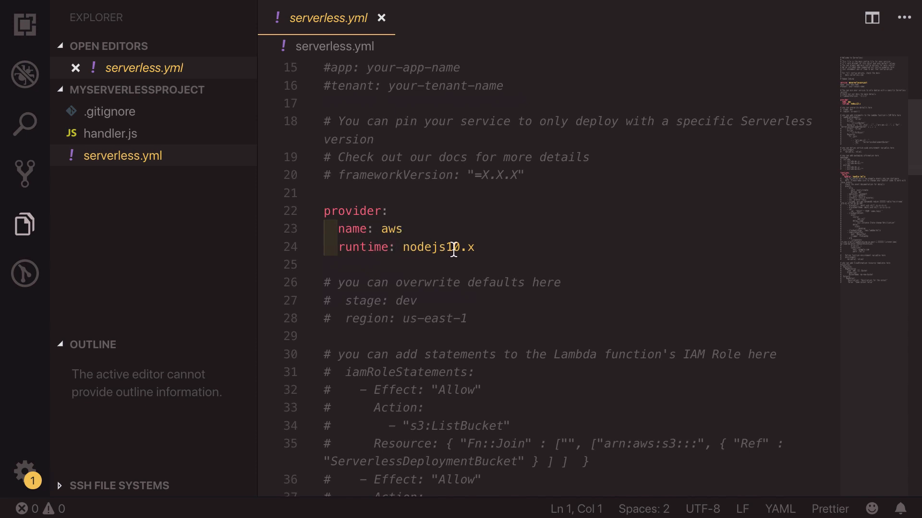
{"action": "scroll", "scroll_direction": "down", "scroll_amount": 3}
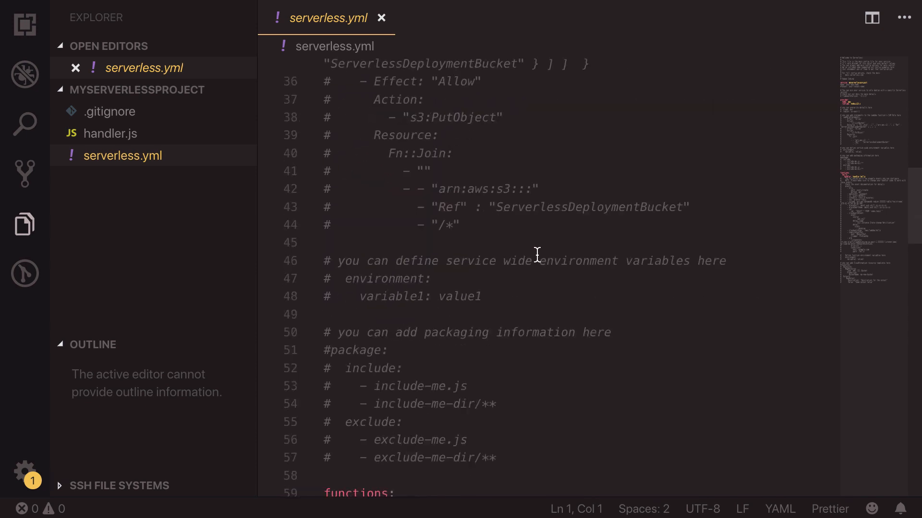
{"action": "scroll", "scroll_direction": "down", "scroll_amount": 3}
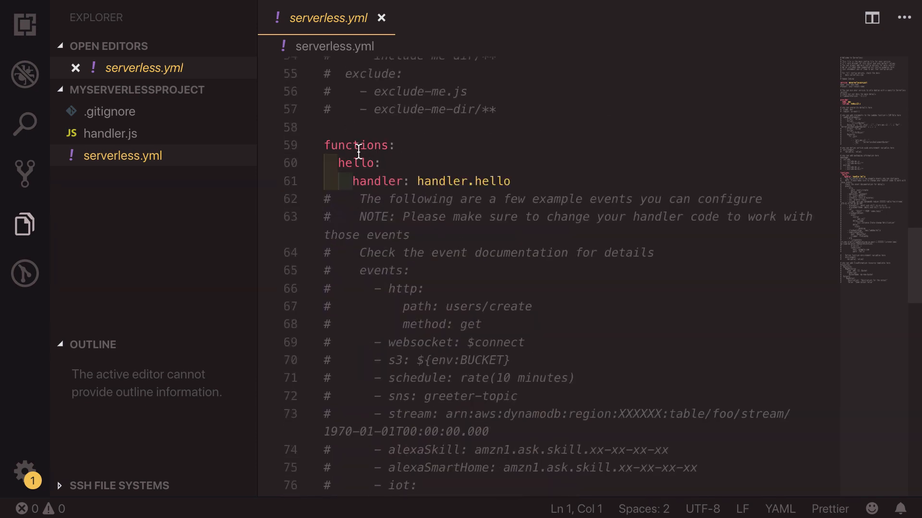
{"action": "mouse_move", "coordinate": [349, 166]}
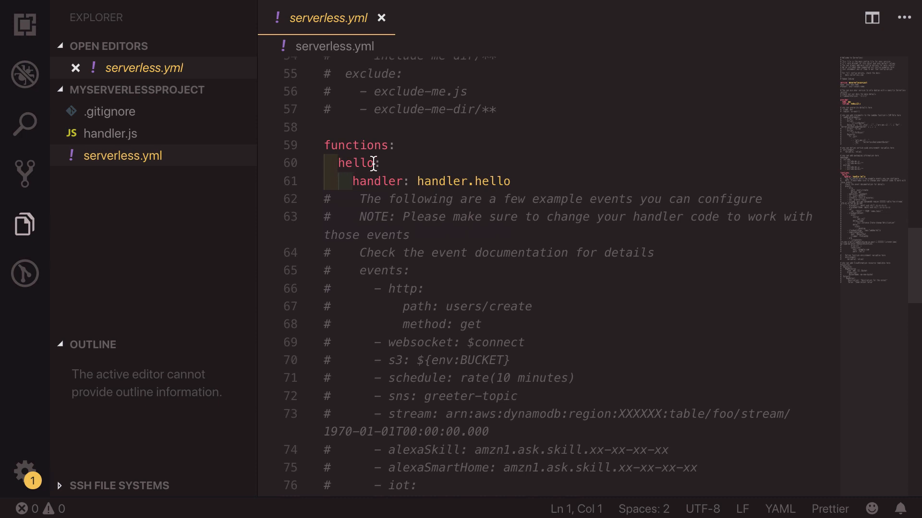
{"action": "mouse_move", "coordinate": [421, 187]}
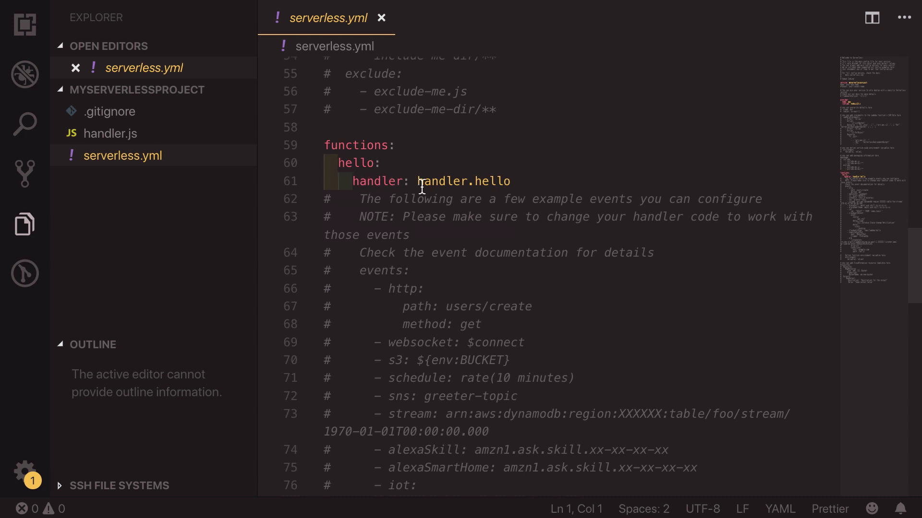
{"action": "mouse_move", "coordinate": [502, 182]}
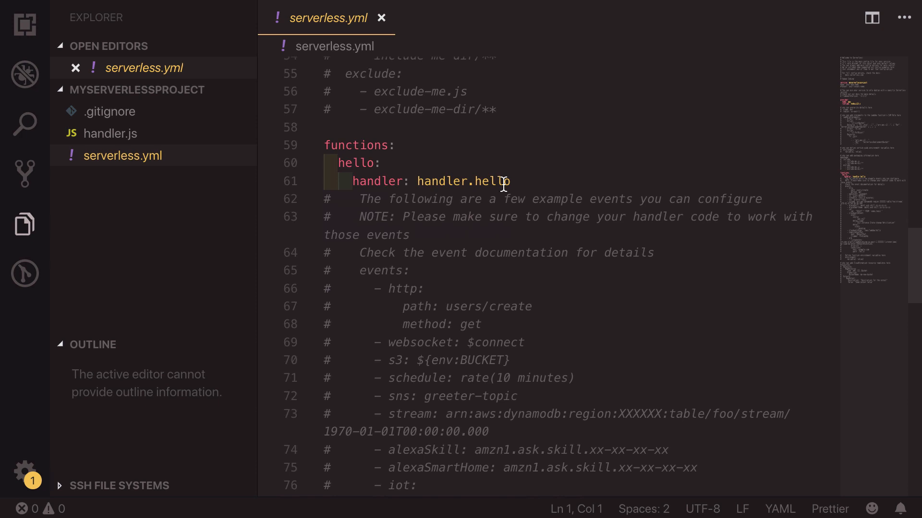
{"action": "mouse_move", "coordinate": [216, 210]}
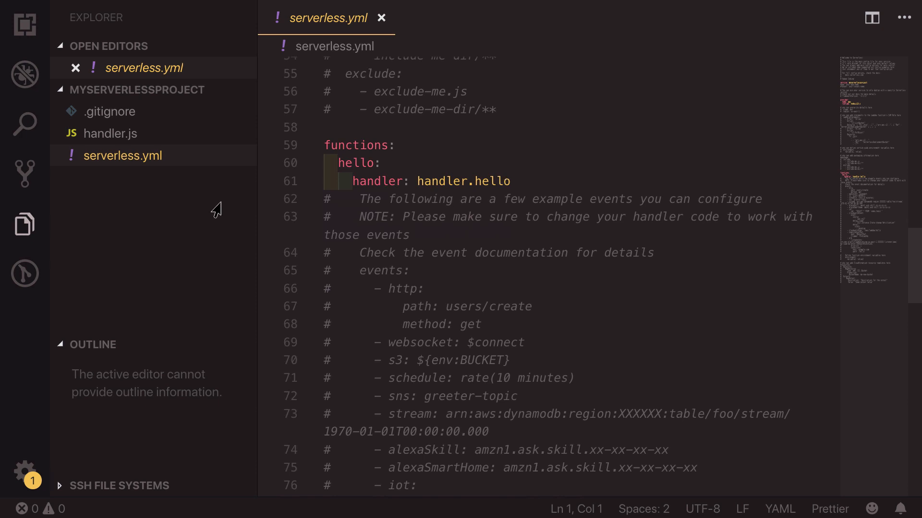
{"action": "mouse_move", "coordinate": [110, 134]}
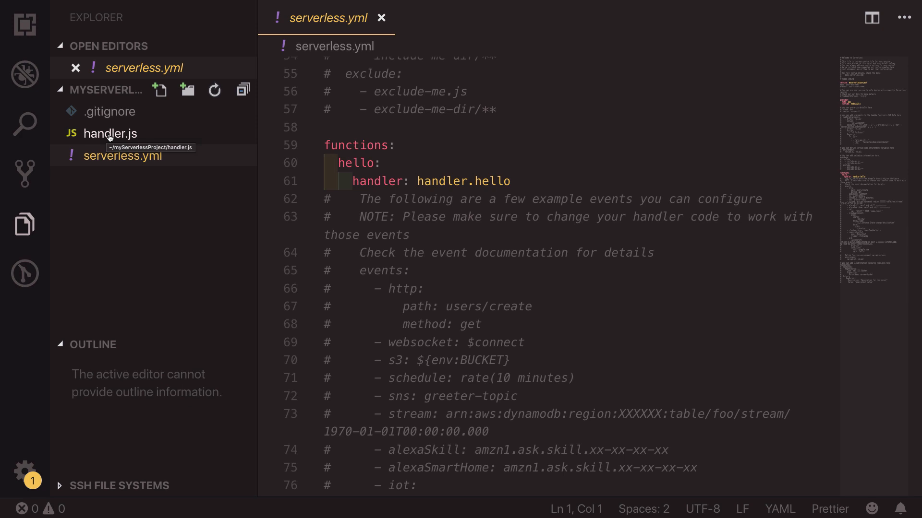
{"action": "left_click", "coordinate": [110, 134]}
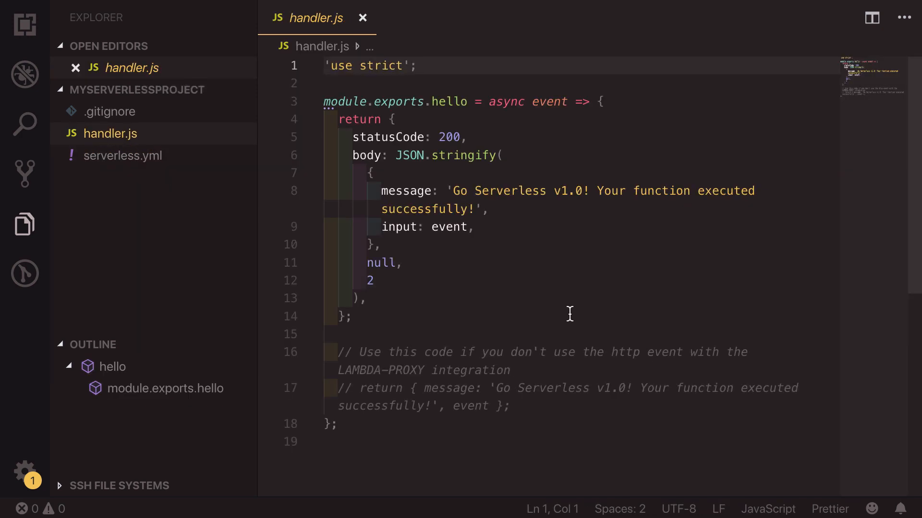
{"action": "left_click", "coordinate": [351, 316]}
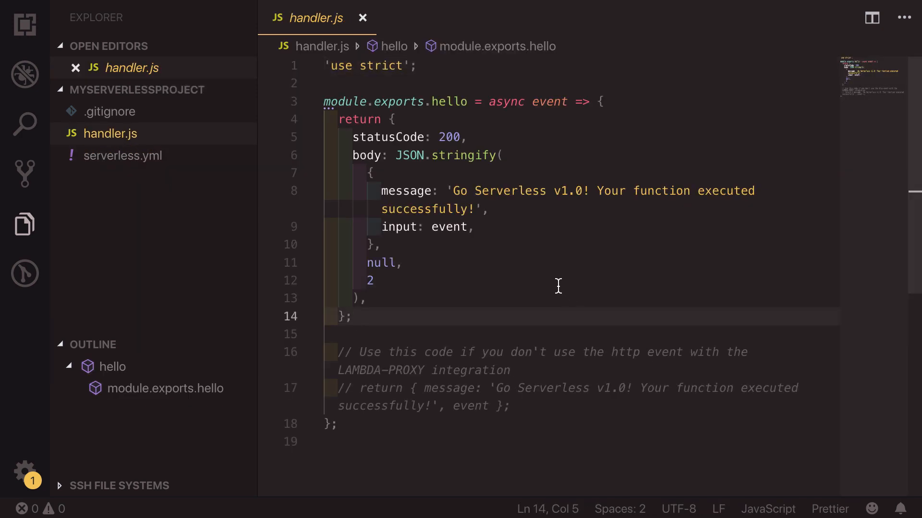
{"action": "mouse_move", "coordinate": [449, 101]}
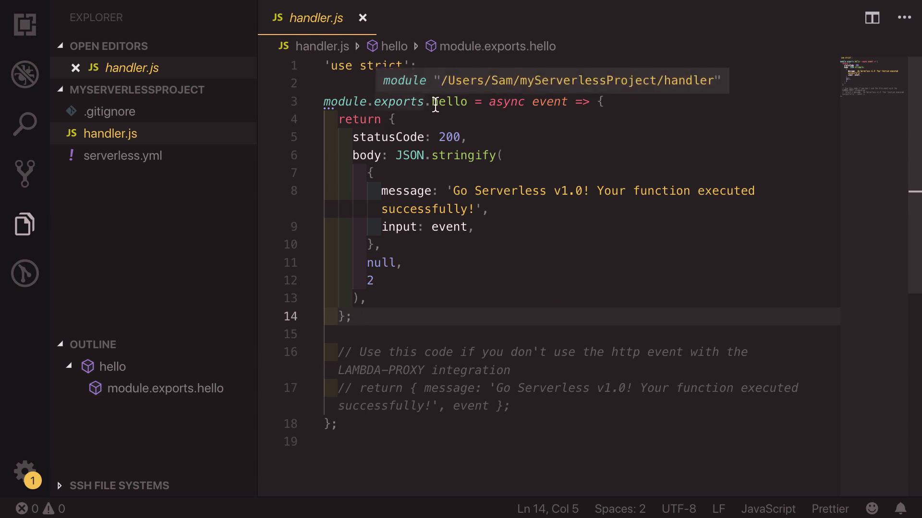
{"action": "mouse_move", "coordinate": [446, 102]}
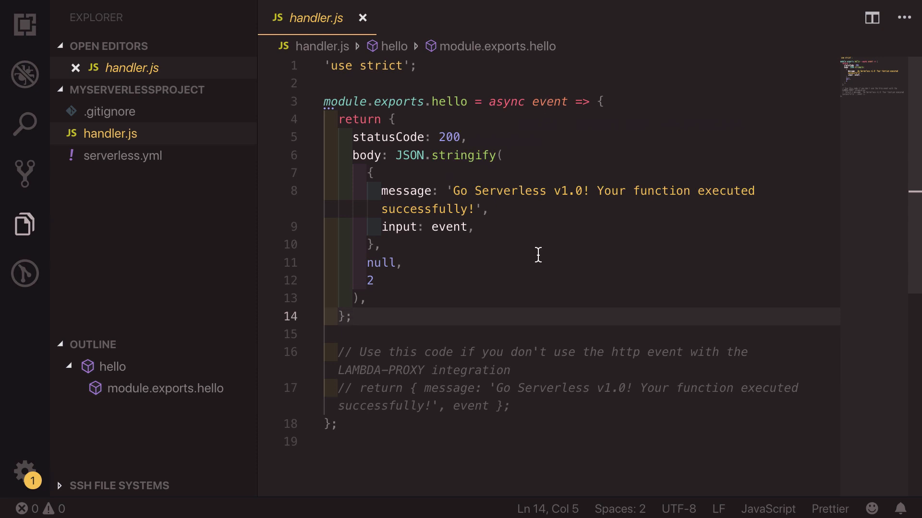
{"action": "mouse_move", "coordinate": [389, 113]}
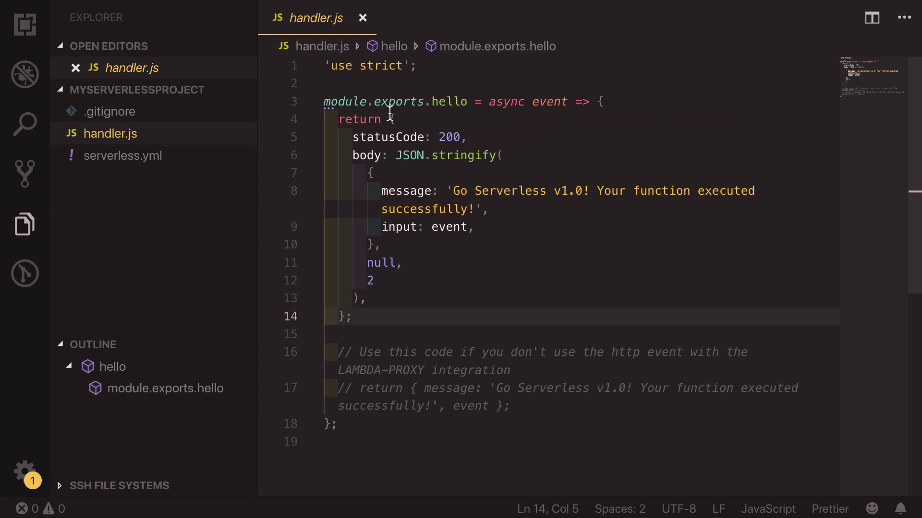
{"action": "mouse_move", "coordinate": [454, 141]}
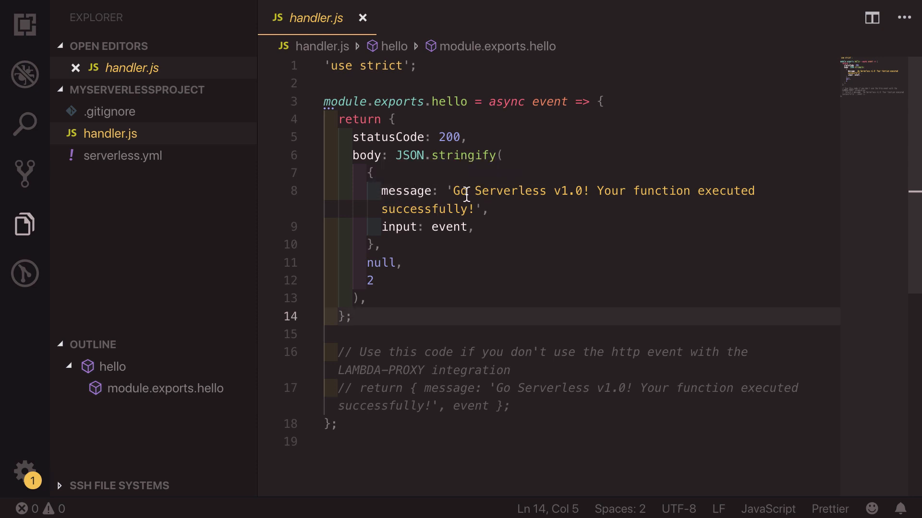
{"action": "mouse_move", "coordinate": [486, 208]}
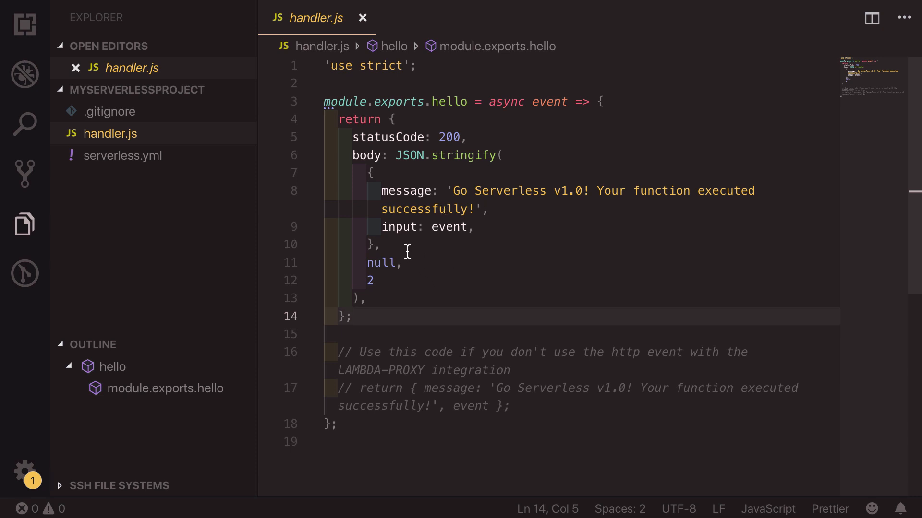
{"action": "mouse_move", "coordinate": [595, 293]}
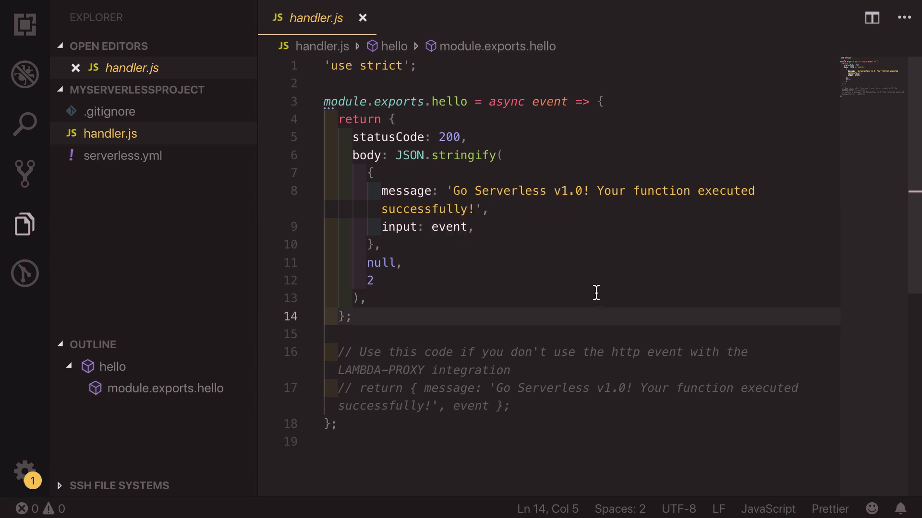
{"action": "mouse_move", "coordinate": [122, 155]}
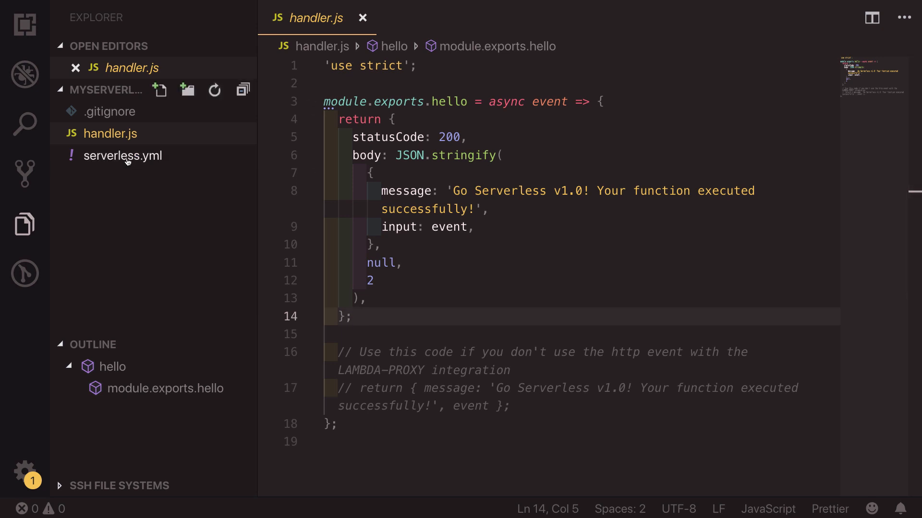
{"action": "left_click", "coordinate": [122, 156]}
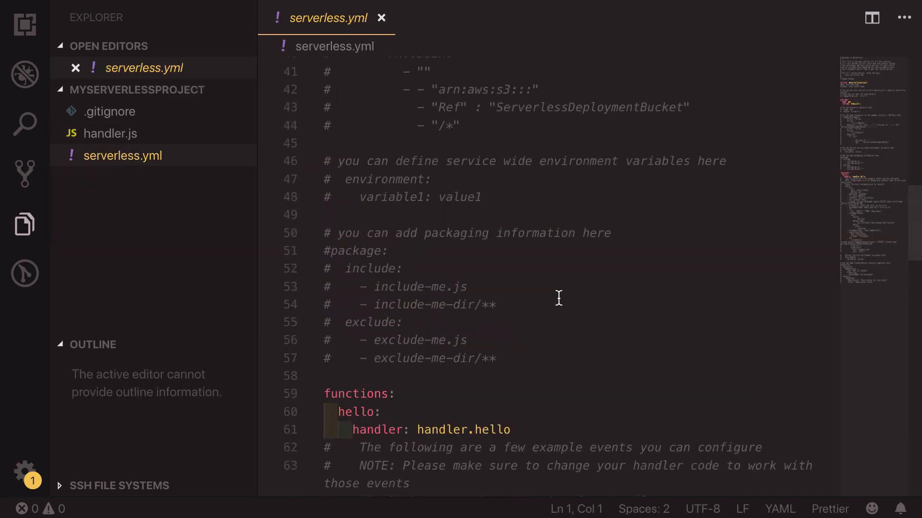
{"action": "scroll", "scroll_direction": "up", "scroll_amount": 3}
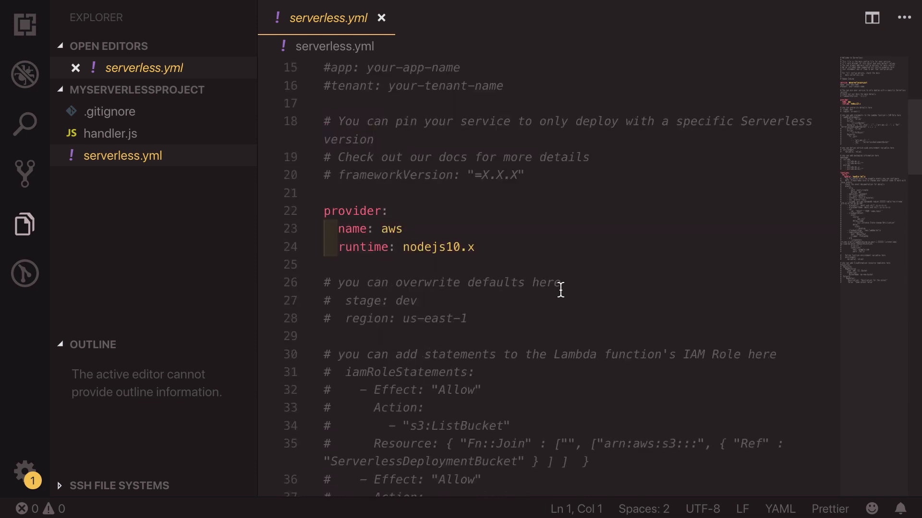
{"action": "mouse_move", "coordinate": [490, 247]}
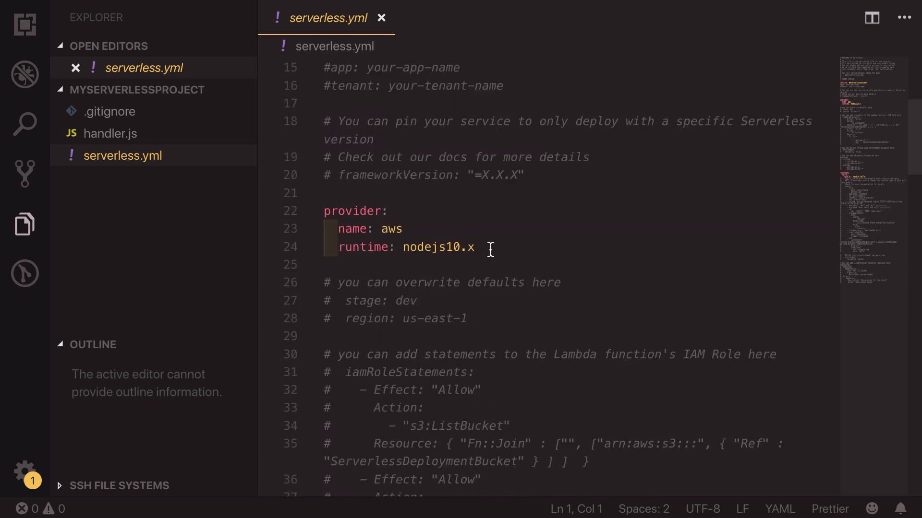
{"action": "left_click", "coordinate": [475, 246]}
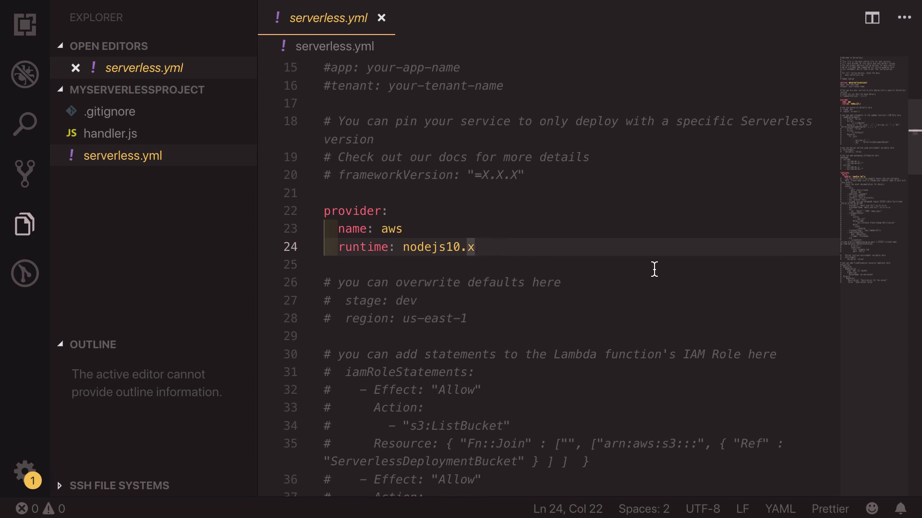
{"action": "mouse_move", "coordinate": [602, 258]}
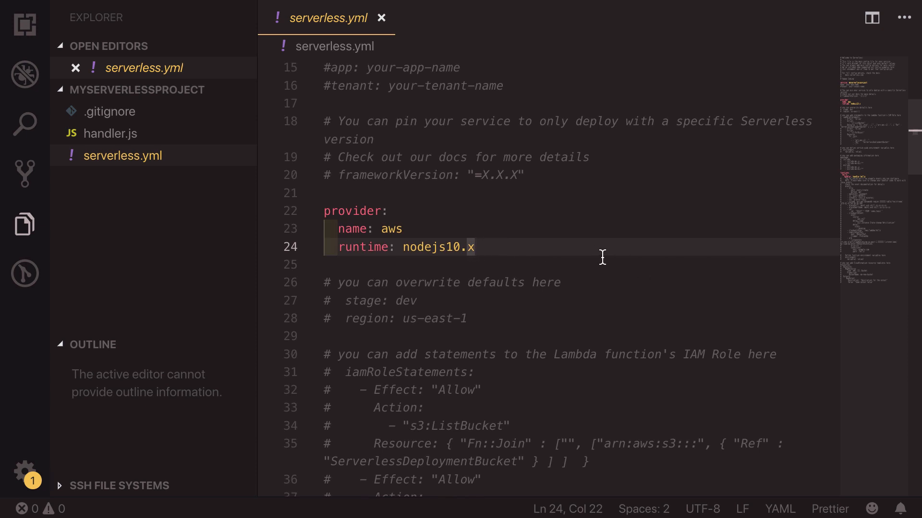
{"action": "mouse_move", "coordinate": [580, 253]}
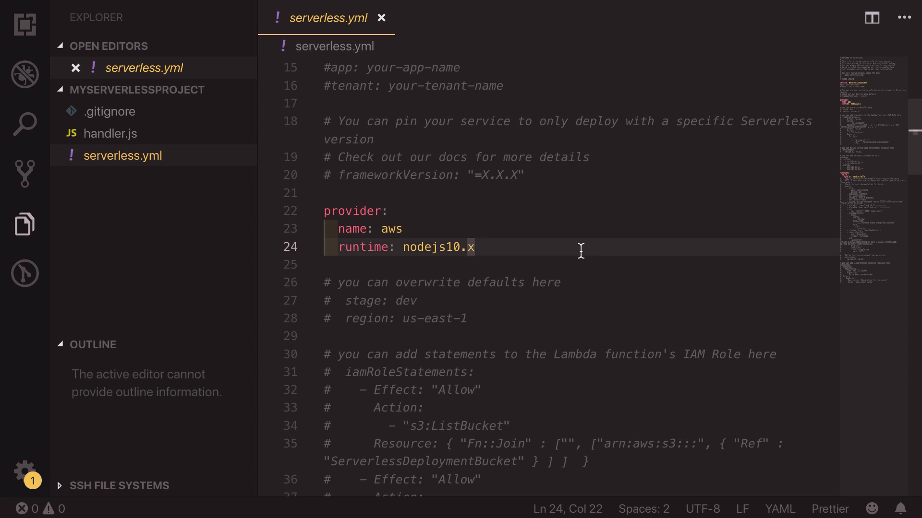
- Add 'profile: serverlessUser' under runtime in serverless.yml's provider section and save
{"action": "key", "text": "enter"}
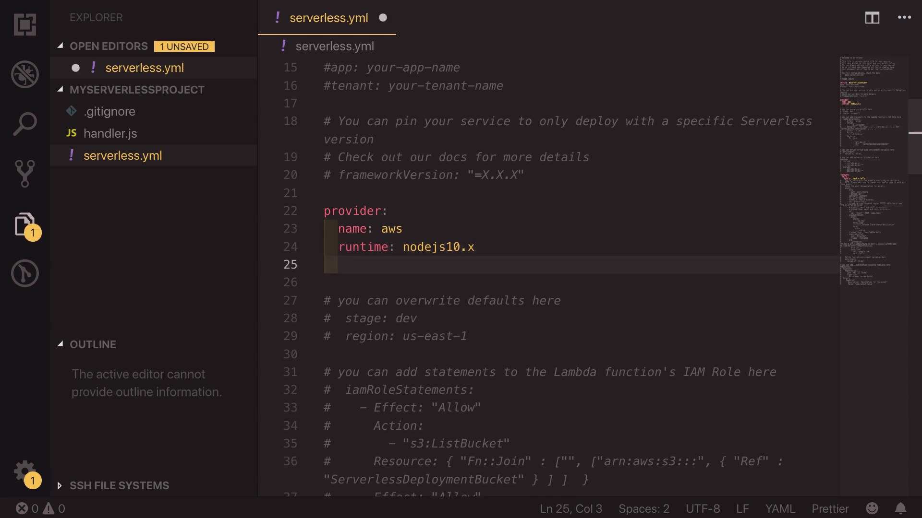
{"action": "type", "text": "prof"}
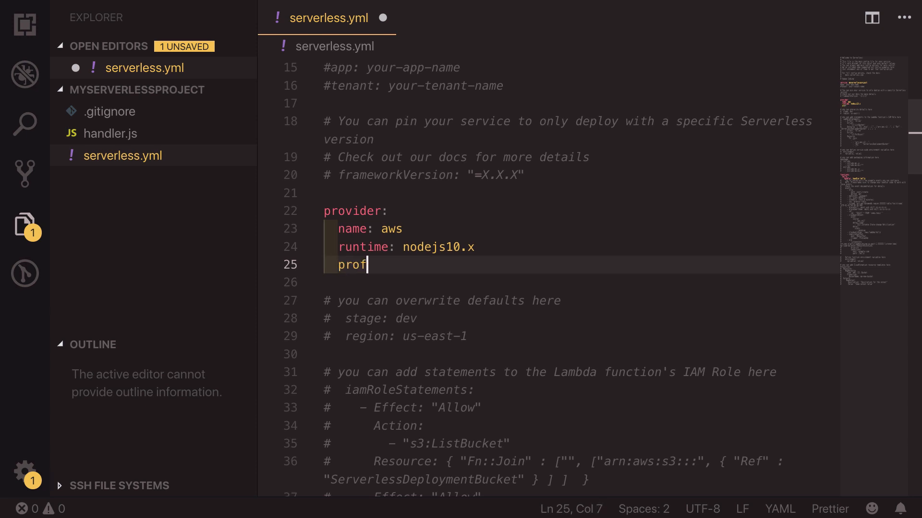
{"action": "type", "text": "ile:"}
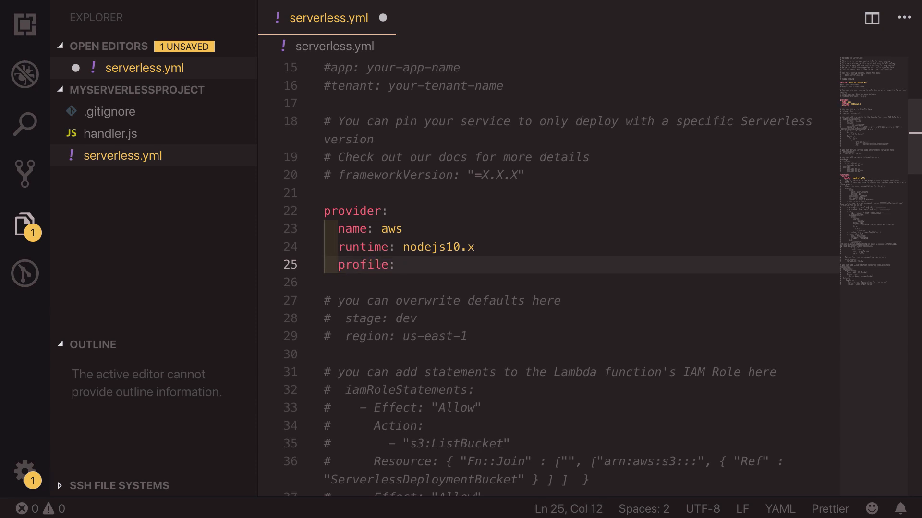
{"action": "type", "text": "serverless.yml"}
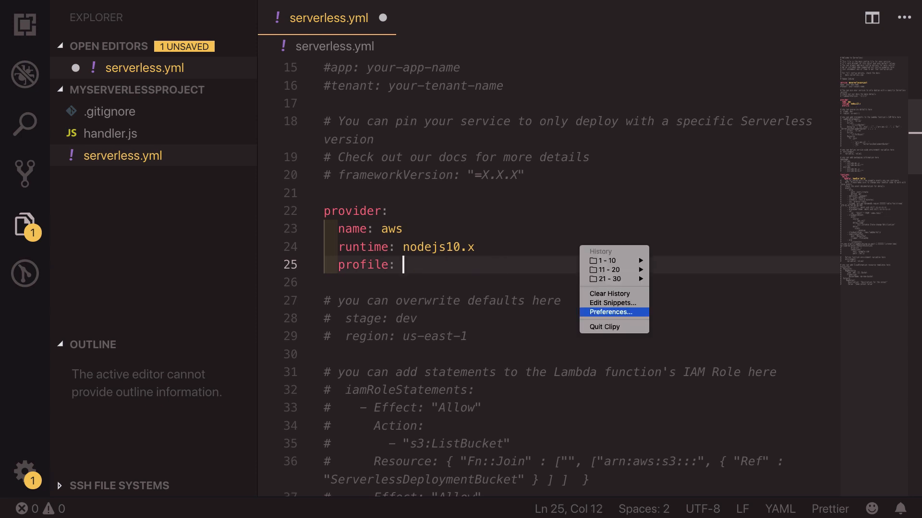
{"action": "type", "text": "serverlessUser"}
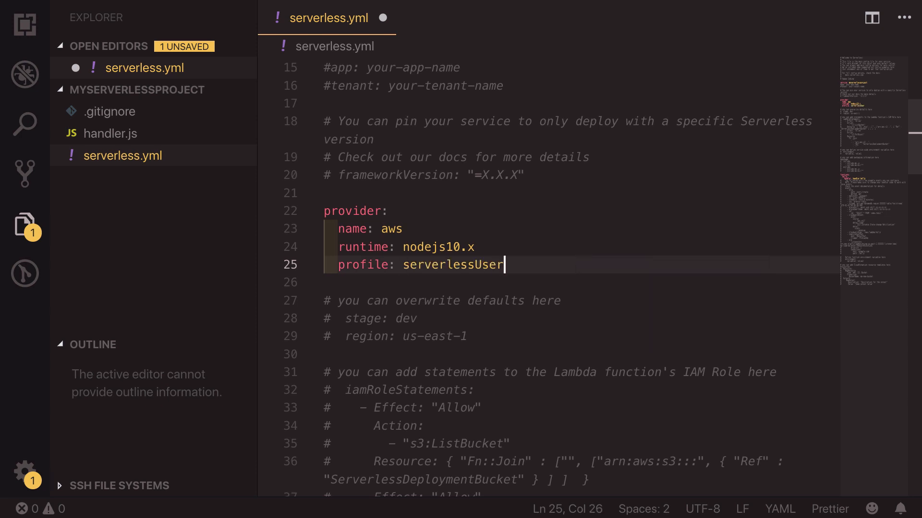
{"action": "mouse_move", "coordinate": [569, 256]}
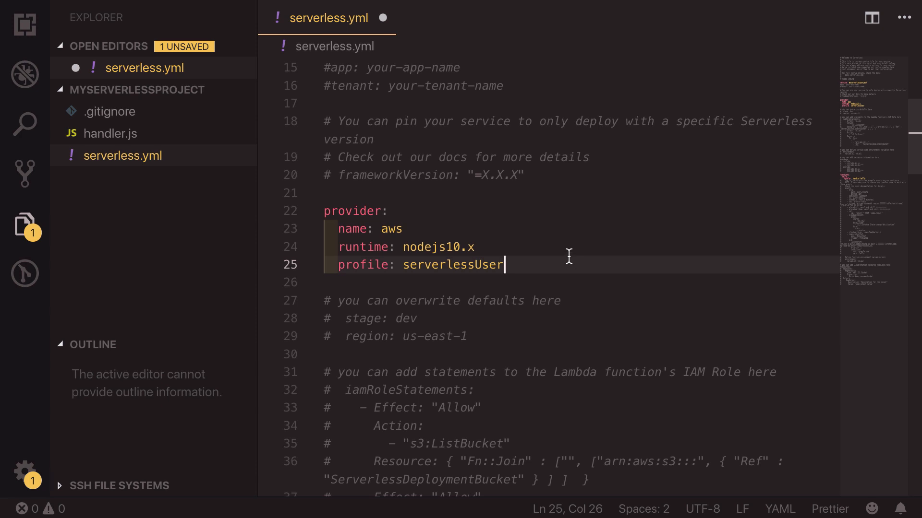
{"action": "key", "text": "ctrl+s"}
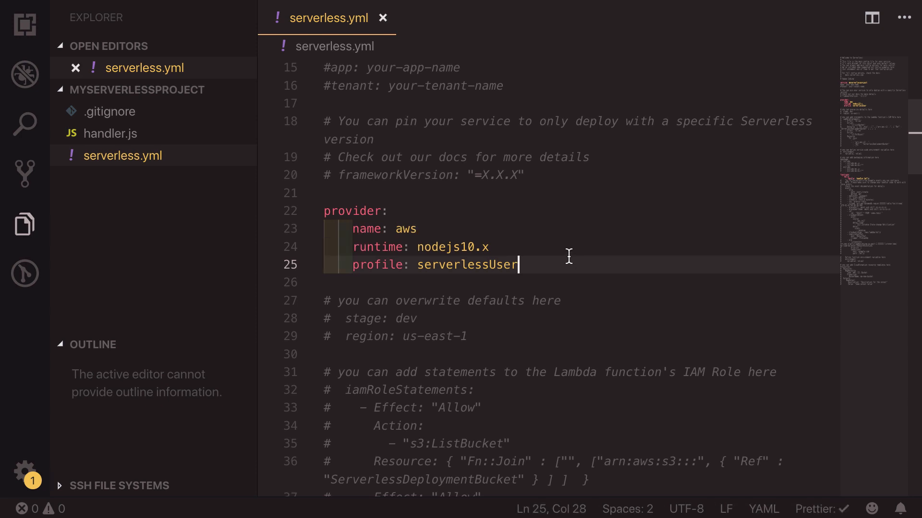
{"action": "key", "text": "ctrl+`"}
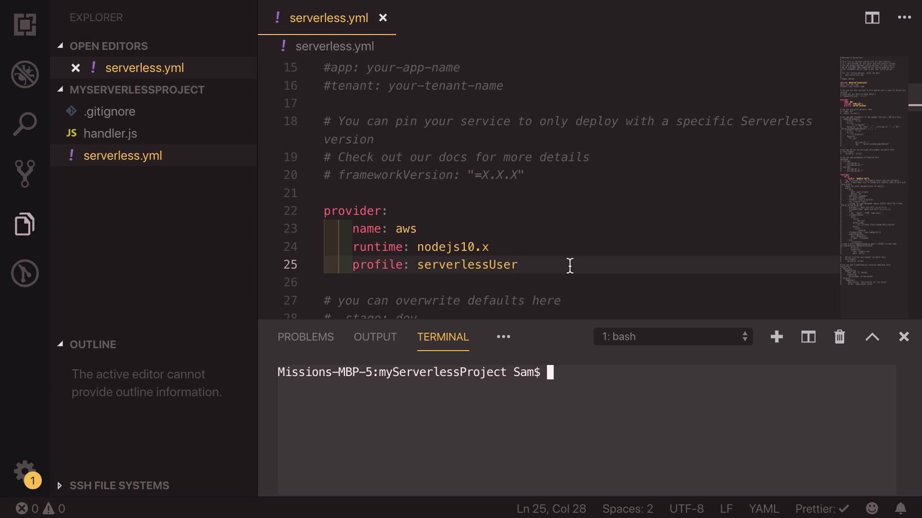
- Run 'sls deploy' to deploy the service, listing myserverlessproject-dev-hello
{"action": "type", "text": "sls"}
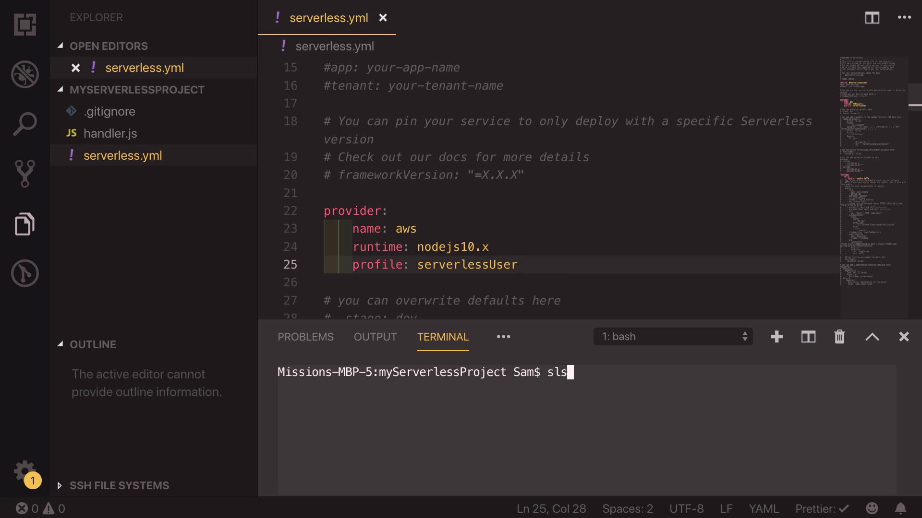
{"action": "type", "text": "deploy"}
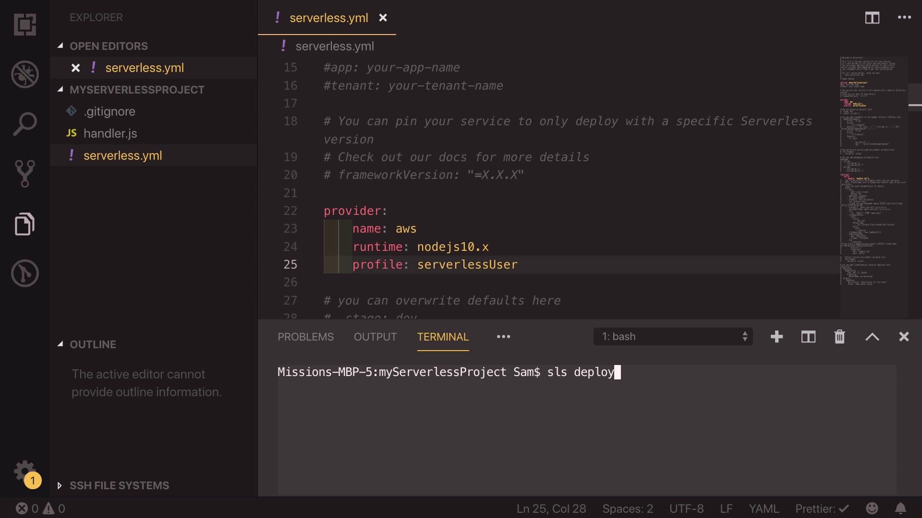
{"action": "key", "text": "Return"}
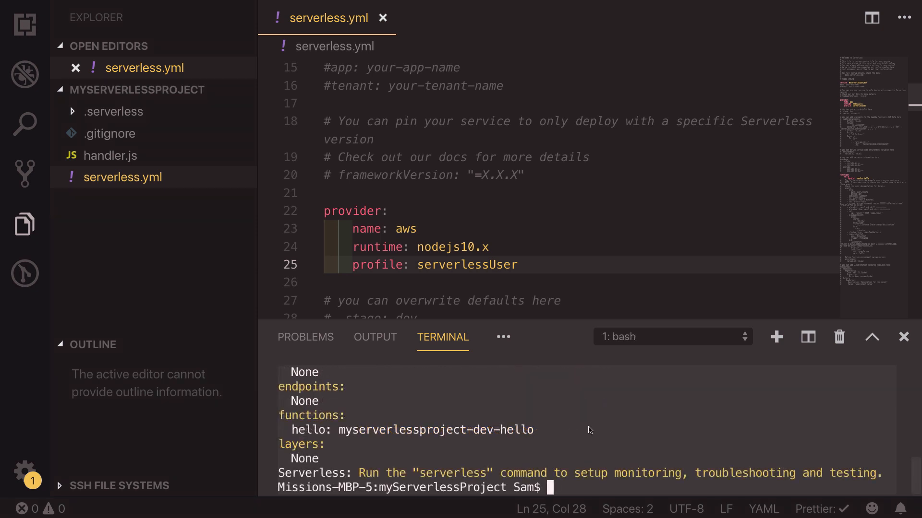
{"action": "mouse_move", "coordinate": [553, 358]}
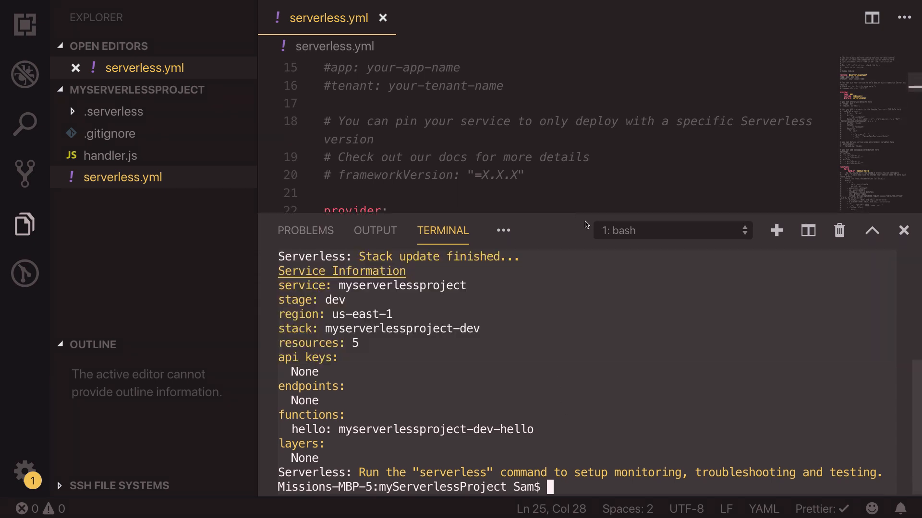
{"action": "mouse_move", "coordinate": [370, 296]}
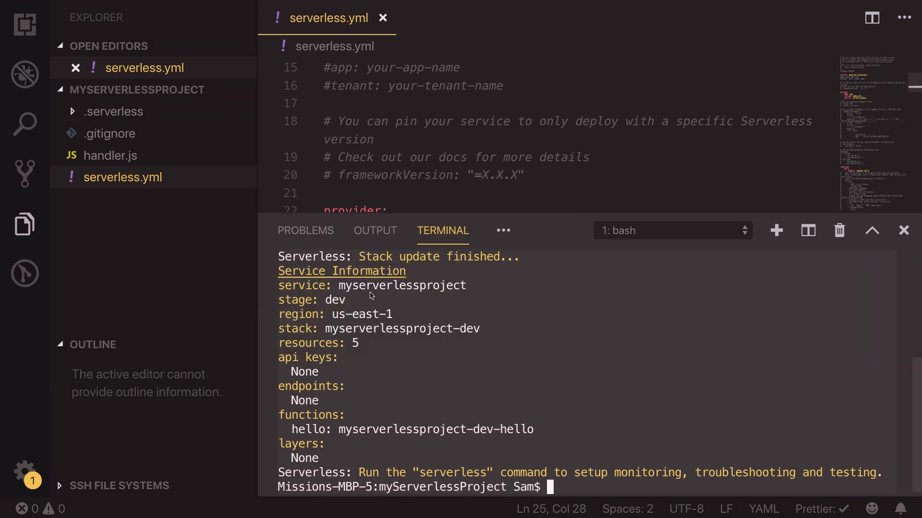
{"action": "mouse_move", "coordinate": [329, 304]}
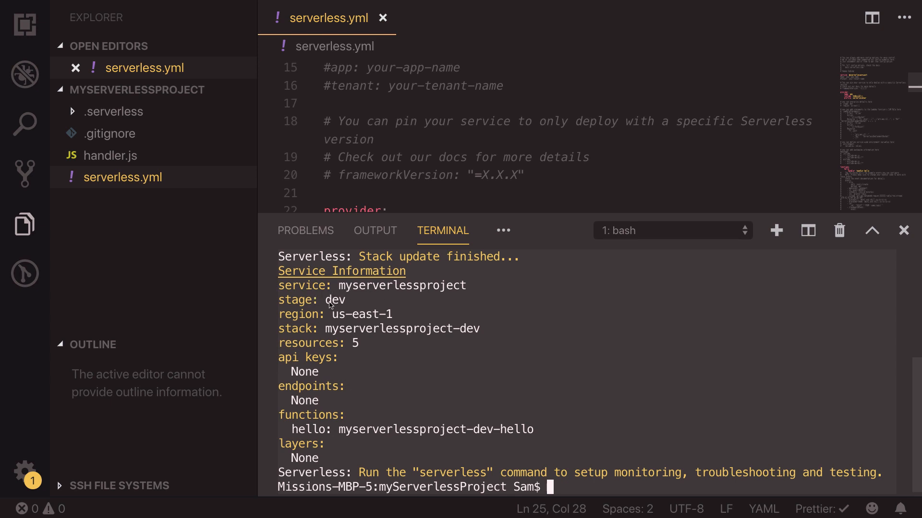
{"action": "mouse_move", "coordinate": [353, 319]}
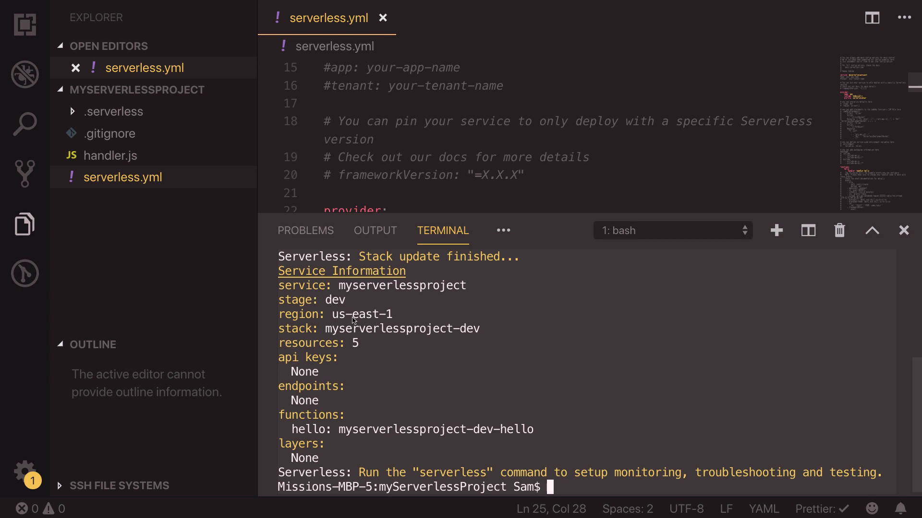
{"action": "mouse_move", "coordinate": [316, 340]}
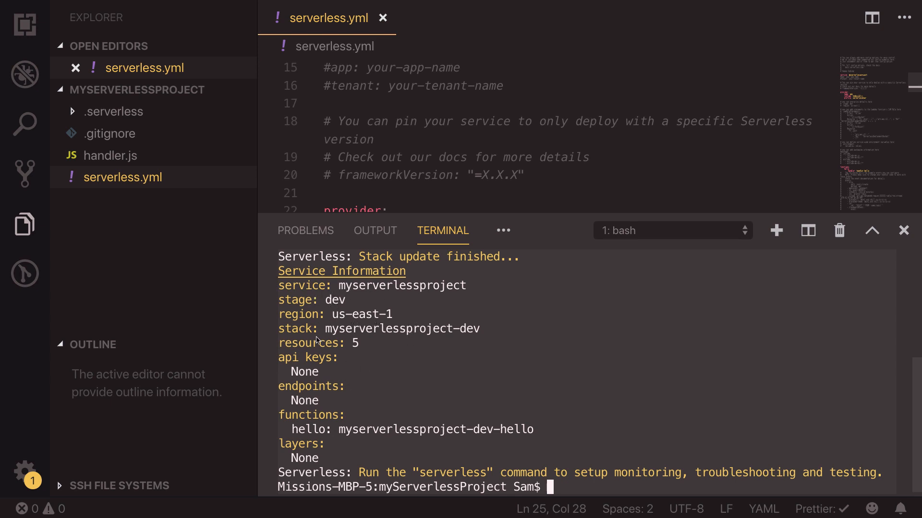
{"action": "mouse_move", "coordinate": [454, 335]}
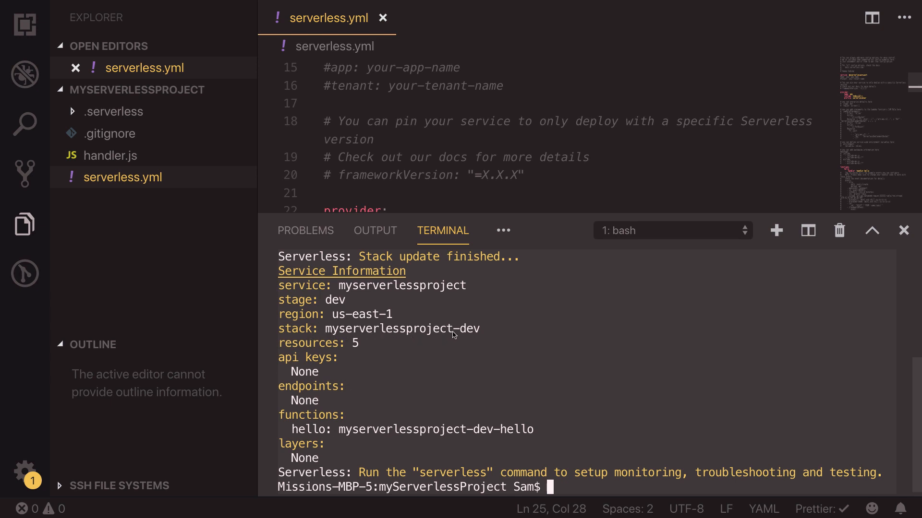
{"action": "mouse_move", "coordinate": [316, 428]}
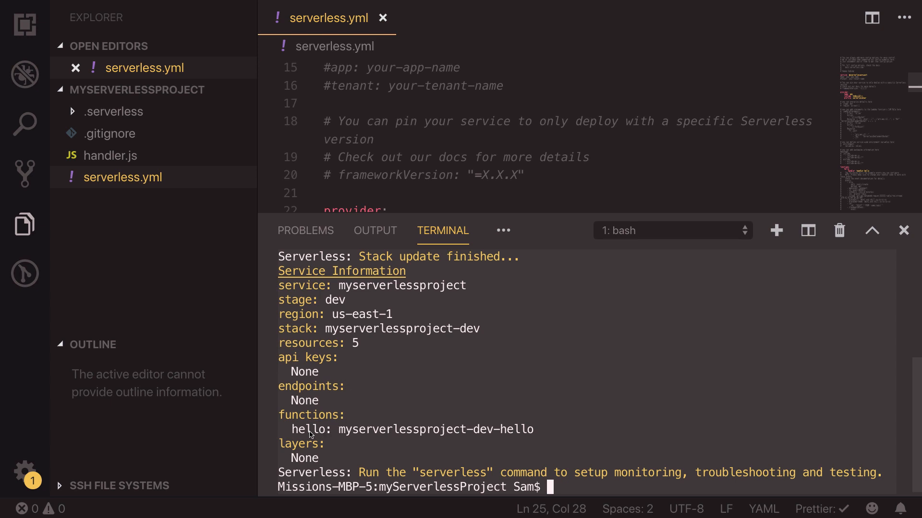
{"action": "mouse_move", "coordinate": [365, 442]}
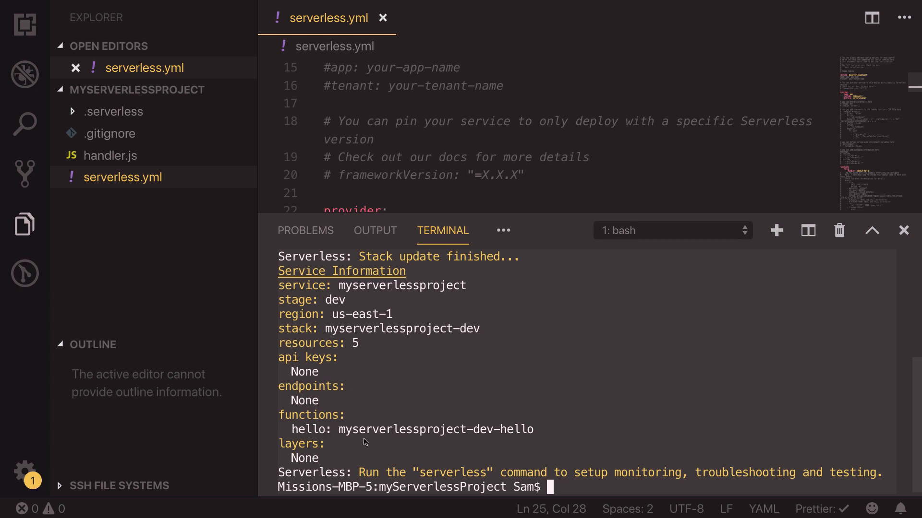
{"action": "mouse_move", "coordinate": [438, 436]}
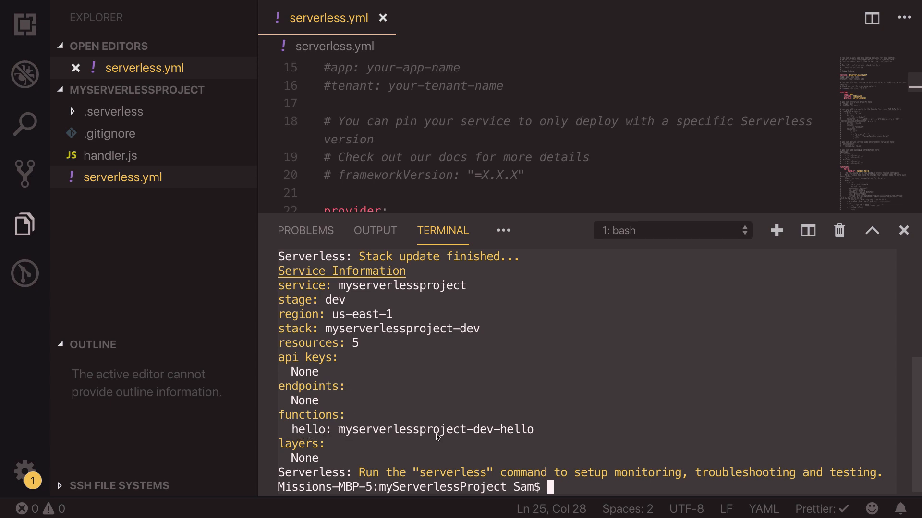
{"action": "mouse_move", "coordinate": [541, 435]}
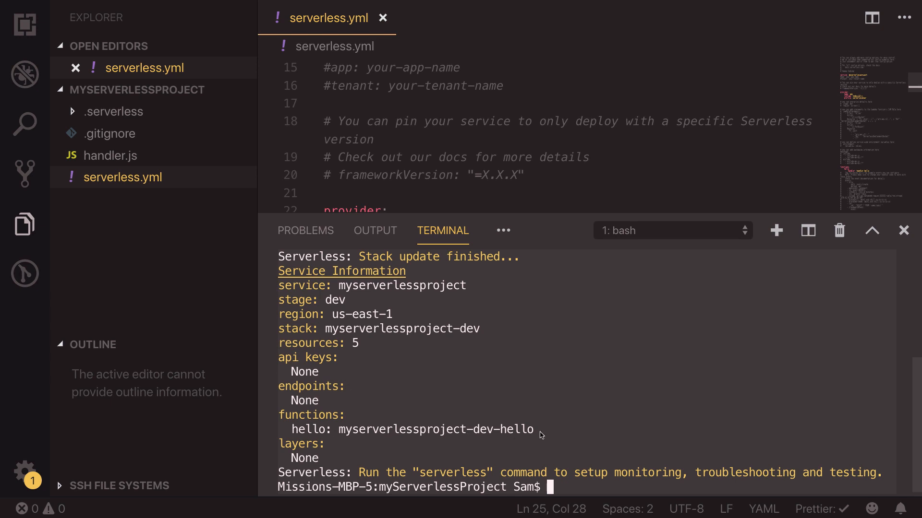
{"action": "mouse_move", "coordinate": [615, 380]}
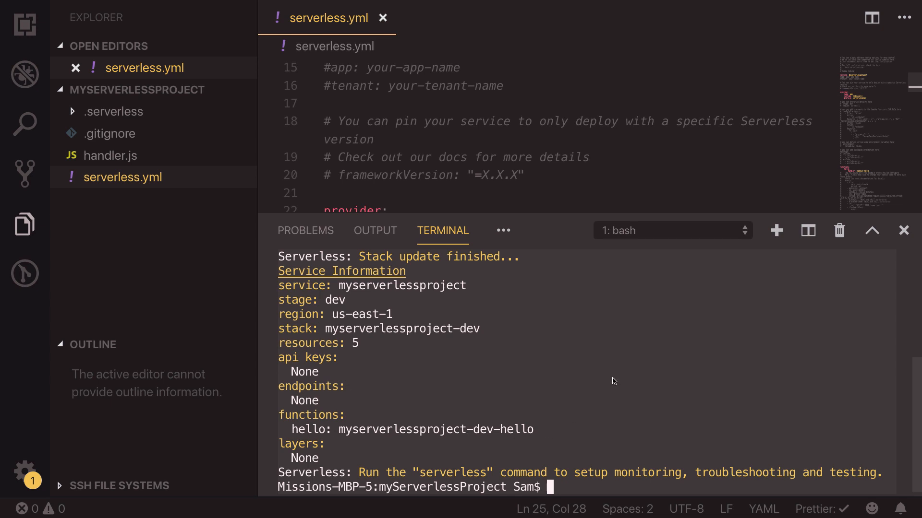
{"action": "mouse_move", "coordinate": [620, 344]}
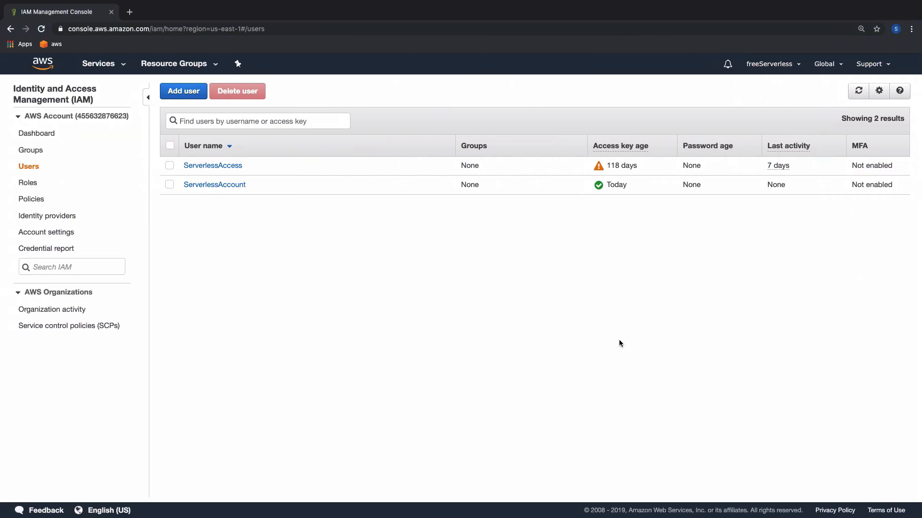
- Return to the AWS console home and find the Lambda service via 'Lamb'
{"action": "left_click", "coordinate": [43, 63]}
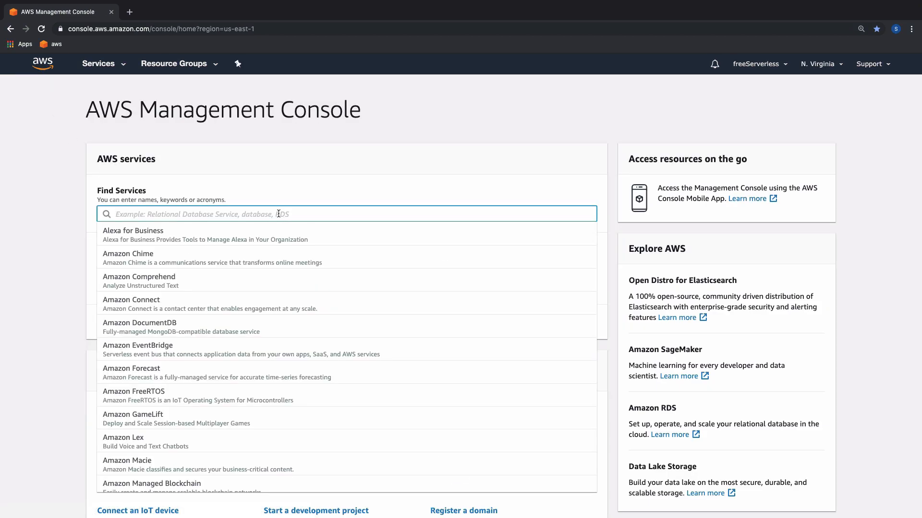
{"action": "type", "text": "Lamb"}
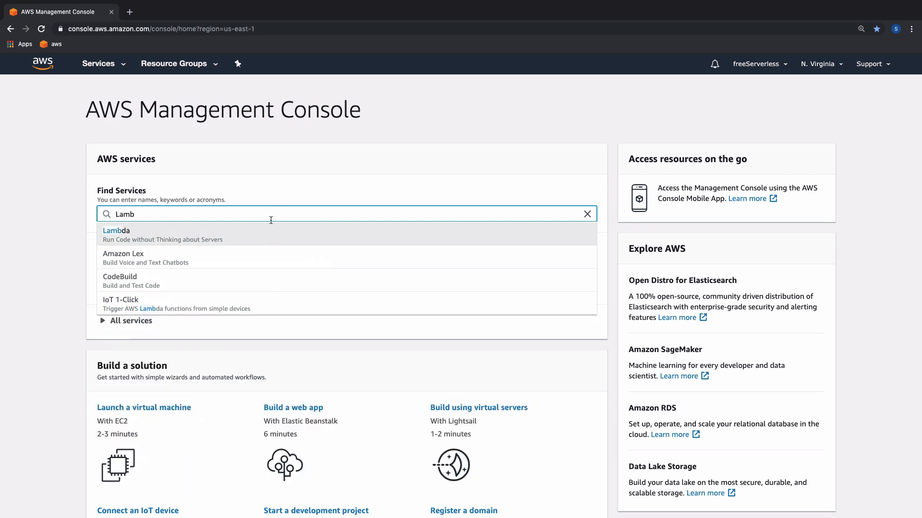
{"action": "left_click", "coordinate": [116, 230]}
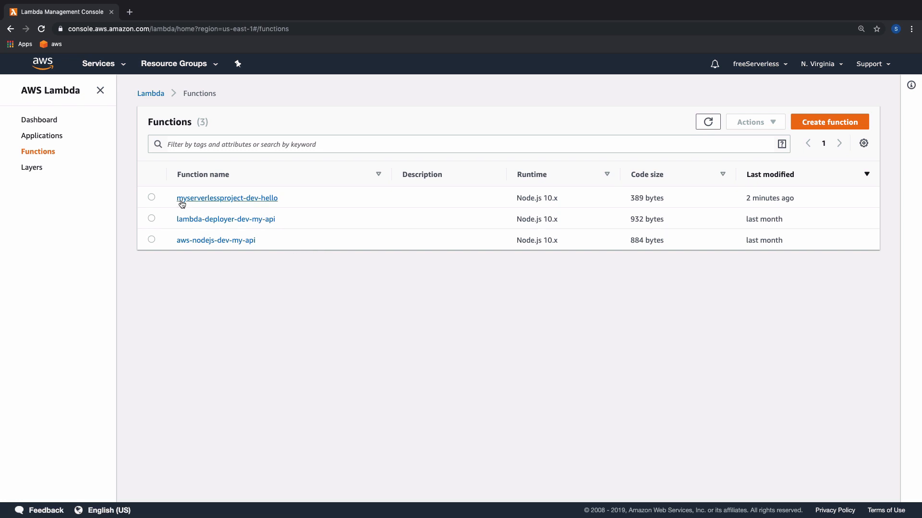
{"action": "mouse_move", "coordinate": [255, 203]}
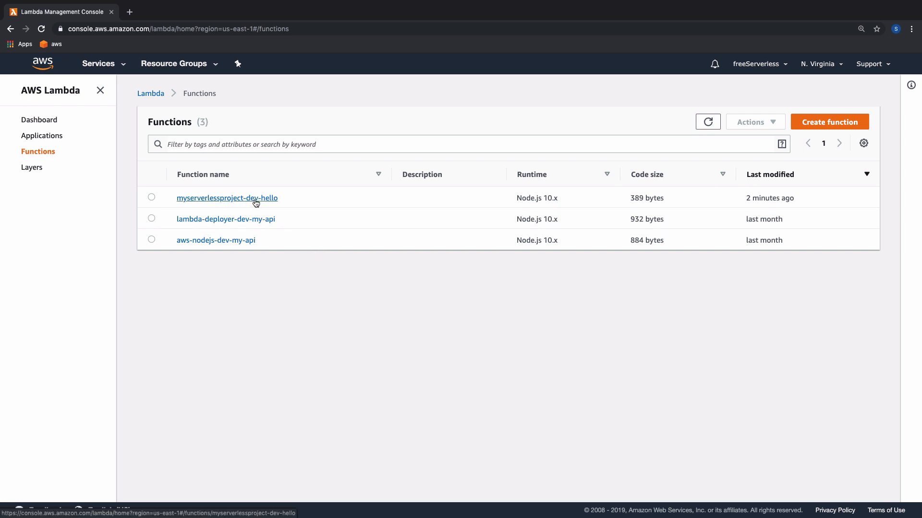
{"action": "mouse_move", "coordinate": [269, 202]}
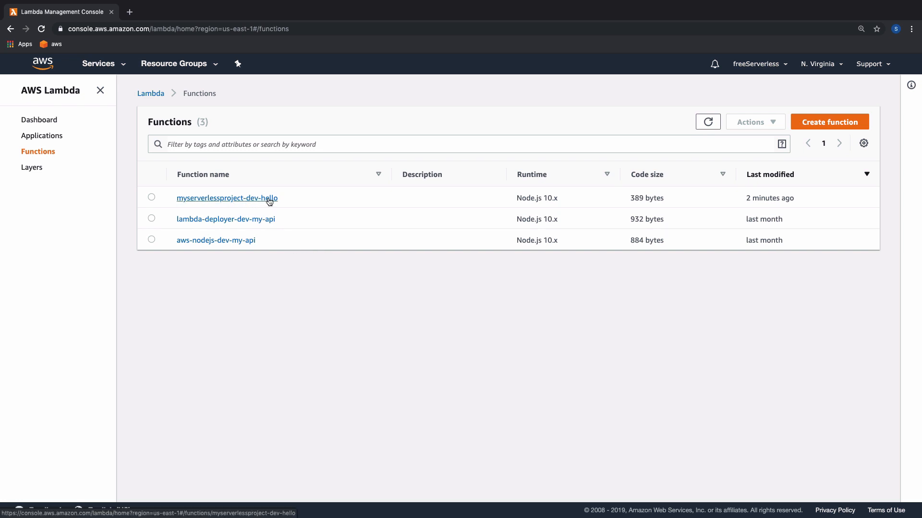
- Show the myserverlessproject-dev-hello function's configuration page
{"action": "left_click", "coordinate": [226, 197]}
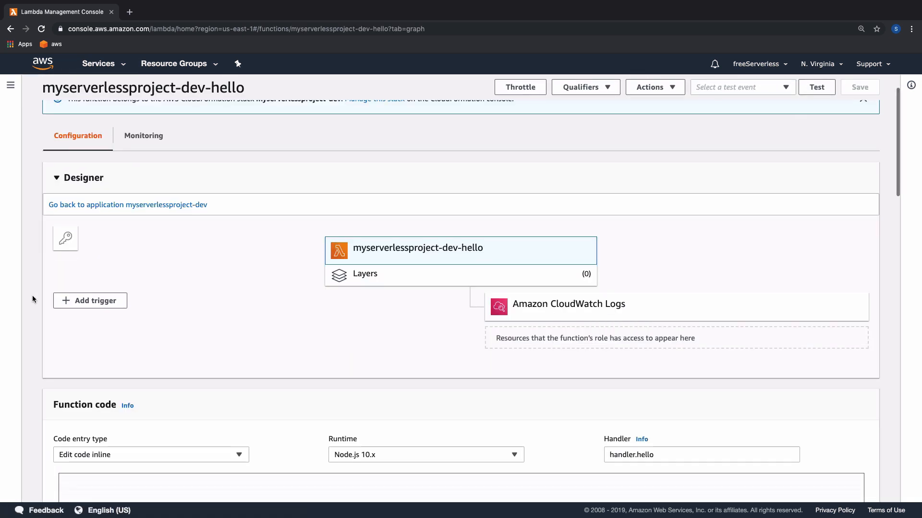
- Select all of the deployed handler.js code returning 'Go Serverless v1.0!'
{"action": "scroll", "scroll_direction": "down", "scroll_amount": 3}
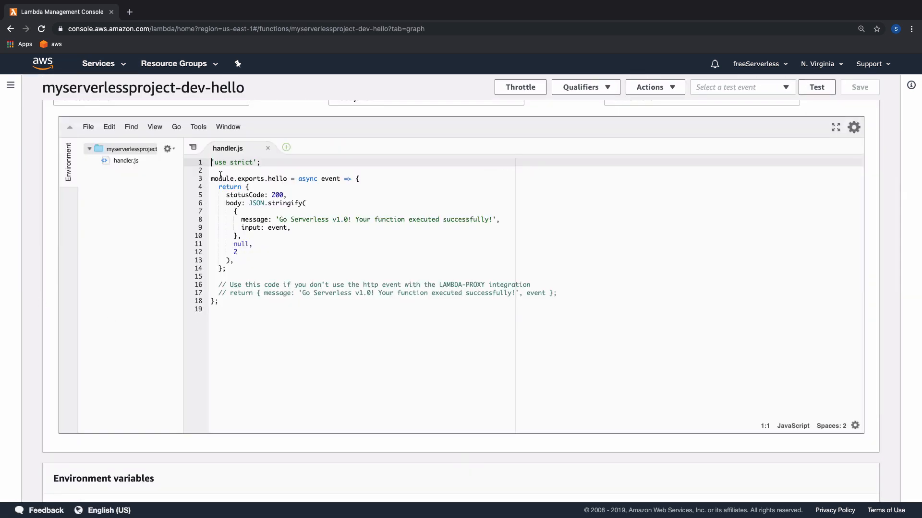
{"action": "key", "text": "ctrl+a"}
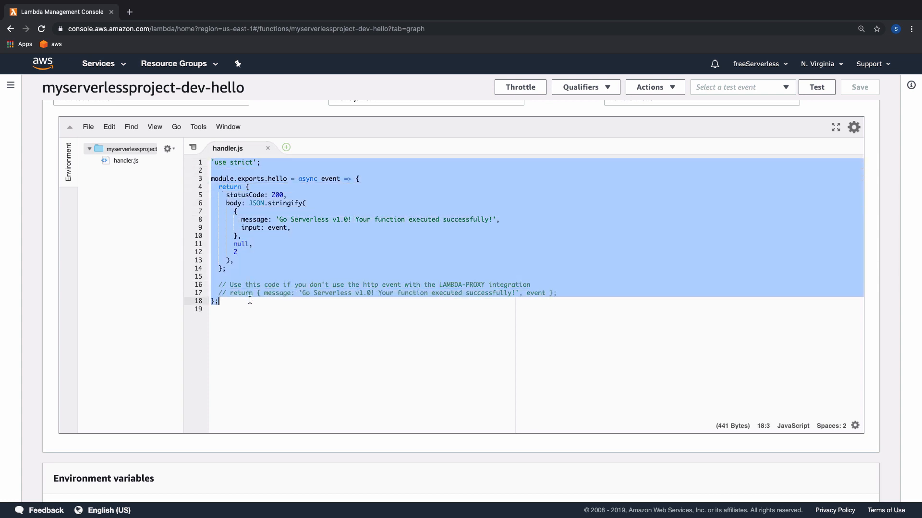
{"action": "mouse_move", "coordinate": [337, 330]}
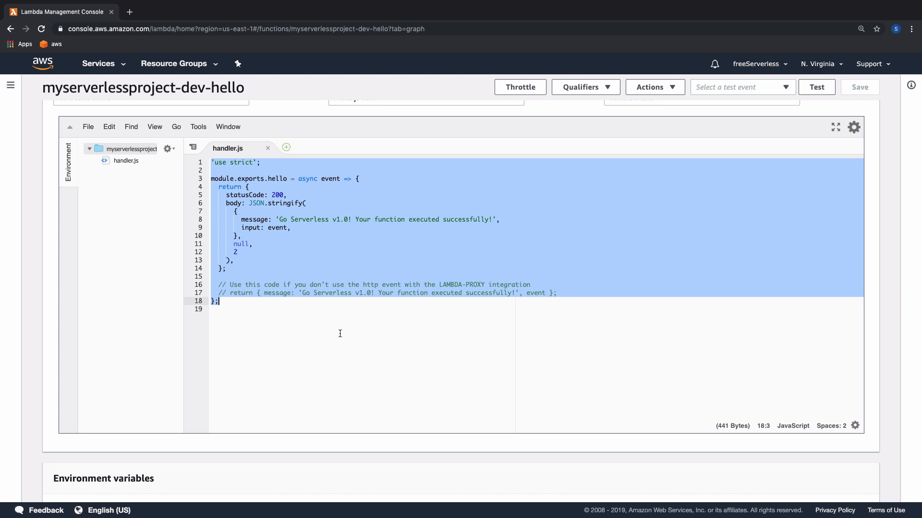
{"action": "mouse_move", "coordinate": [264, 252]}
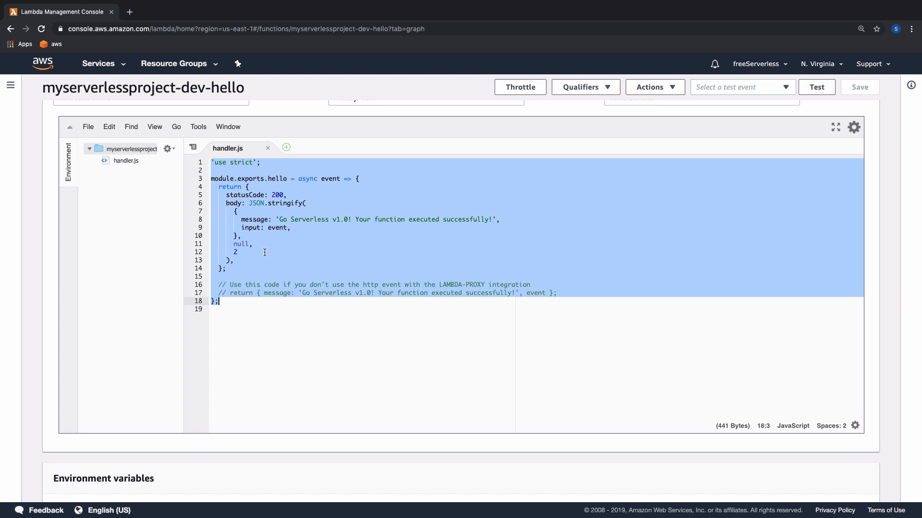
{"action": "mouse_move", "coordinate": [306, 262]}
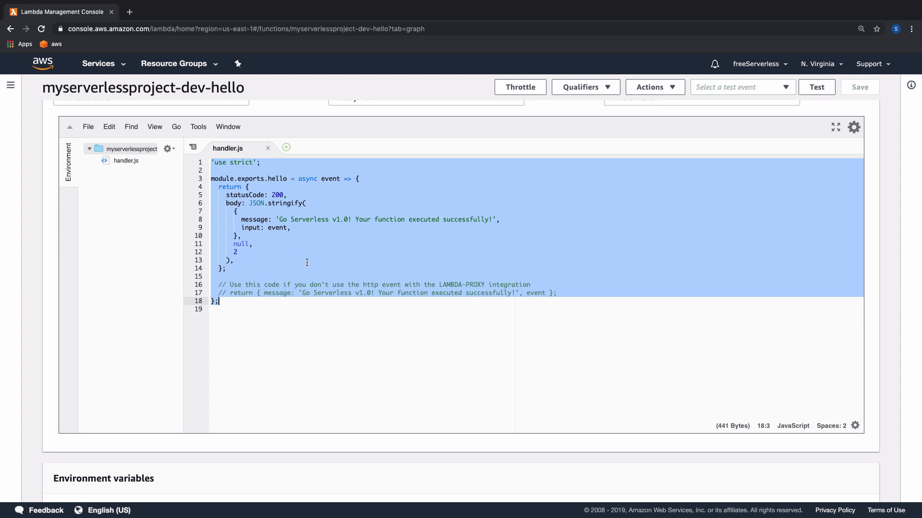
{"action": "scroll", "scroll_direction": "up", "scroll_amount": 3}
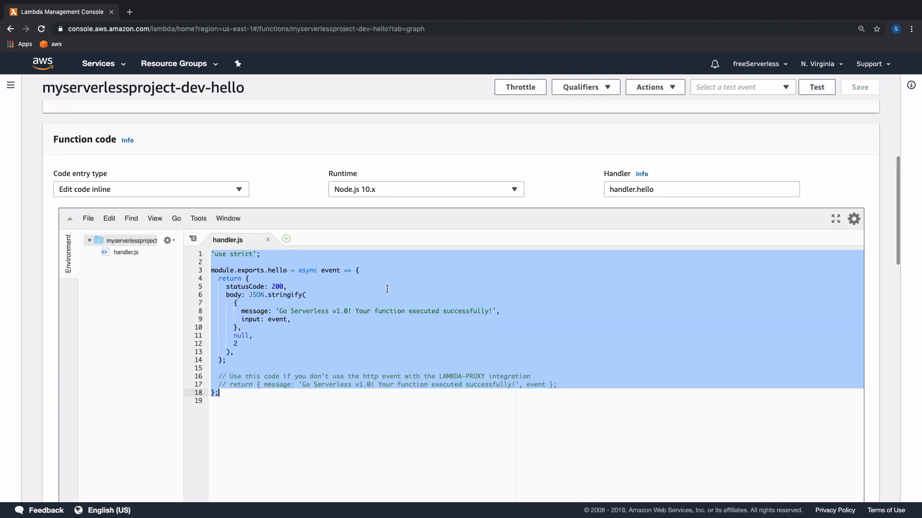